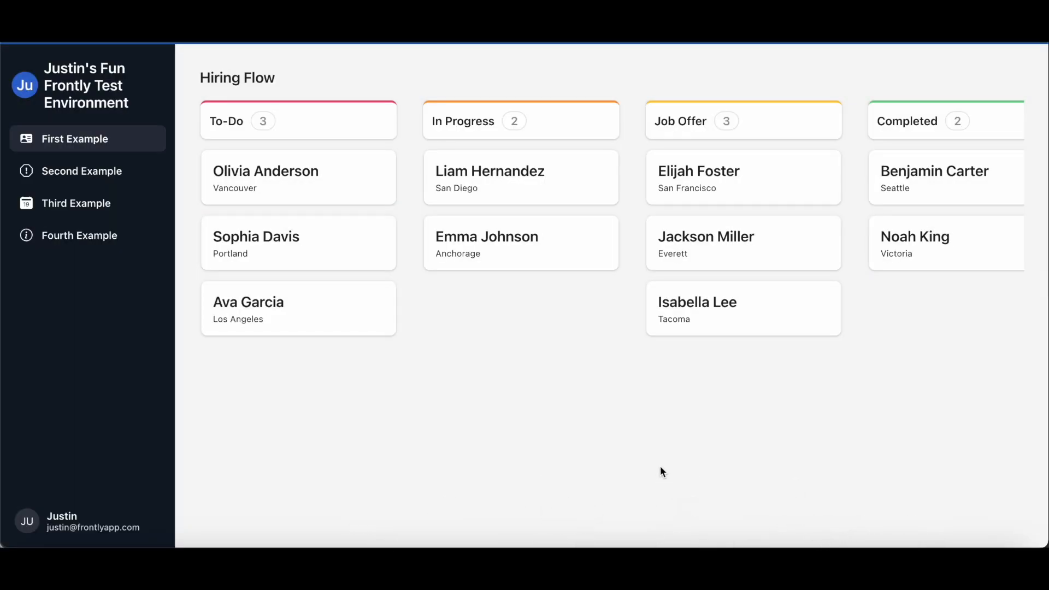
mouse_move(579, 326)
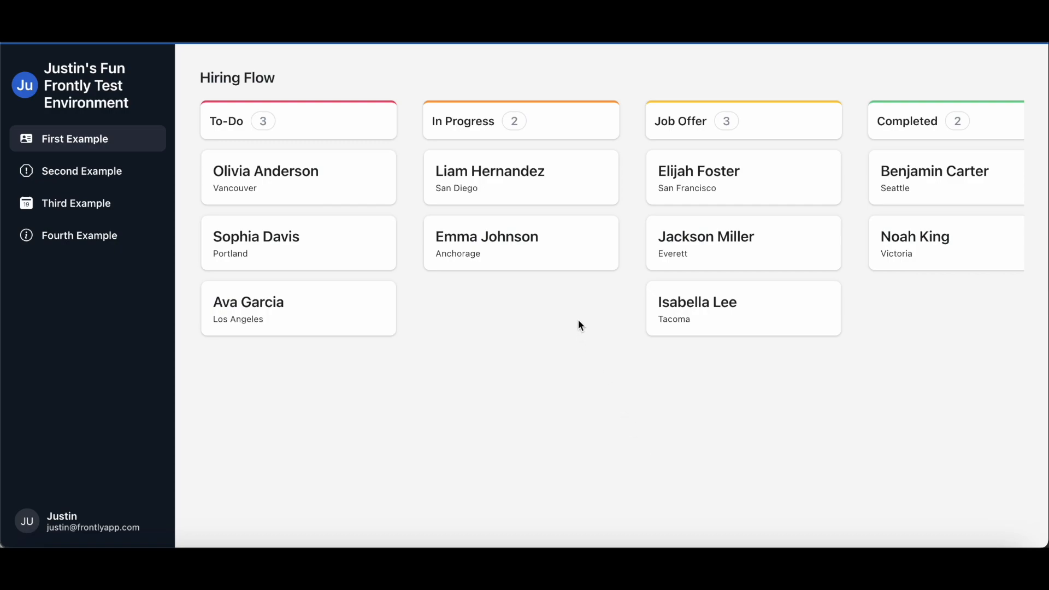
mouse_move(552, 291)
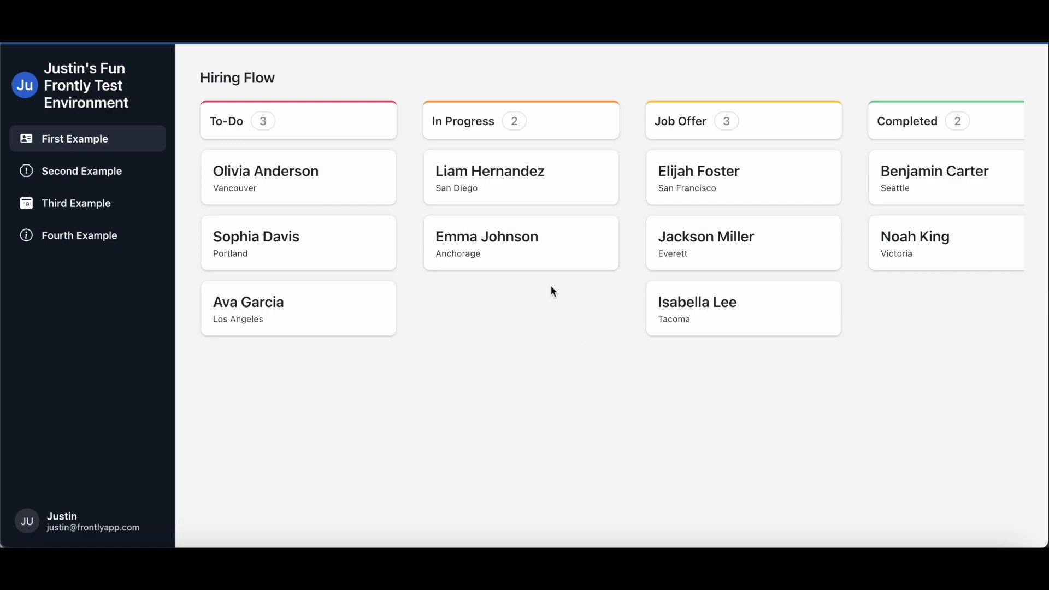
mouse_move(481, 269)
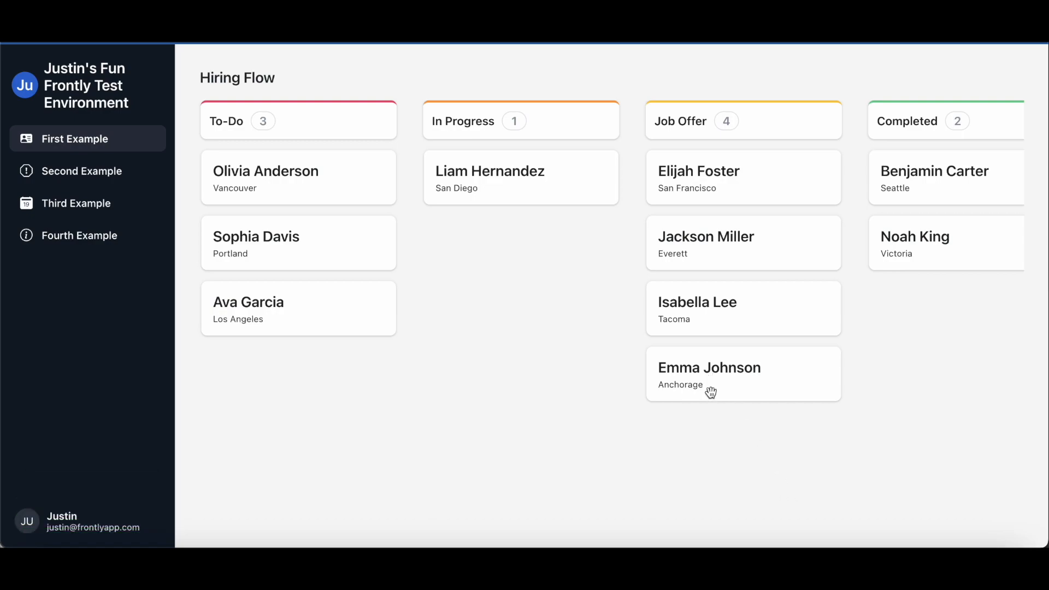
mouse_move(746, 434)
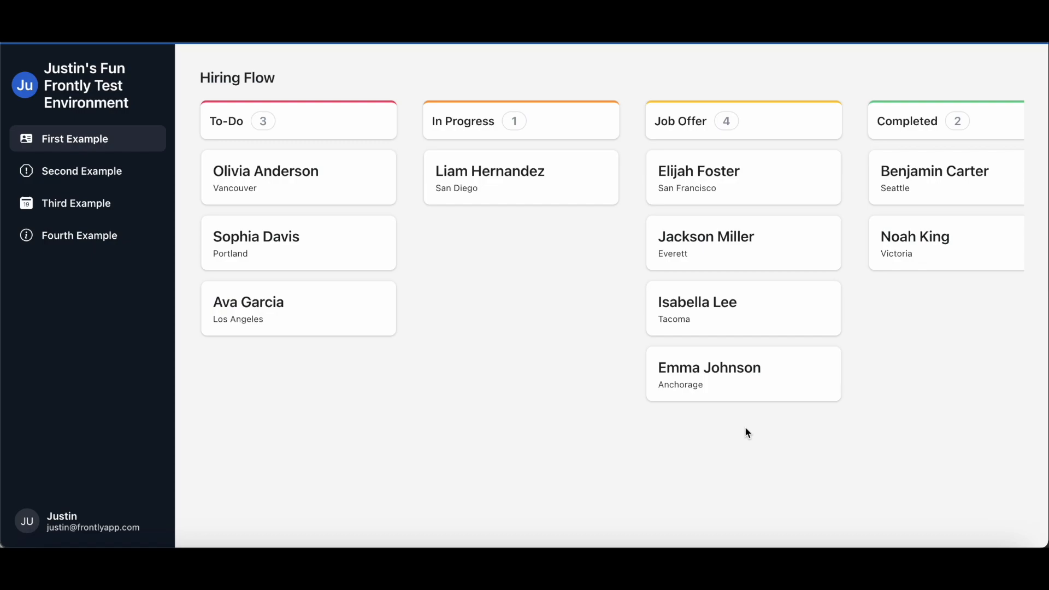
mouse_move(779, 439)
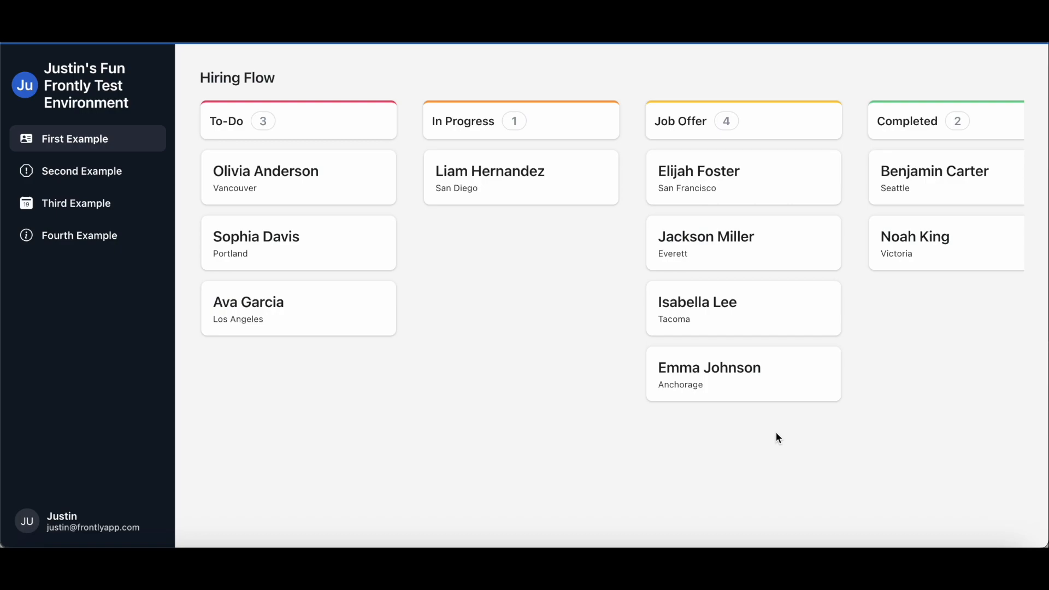
mouse_move(702, 413)
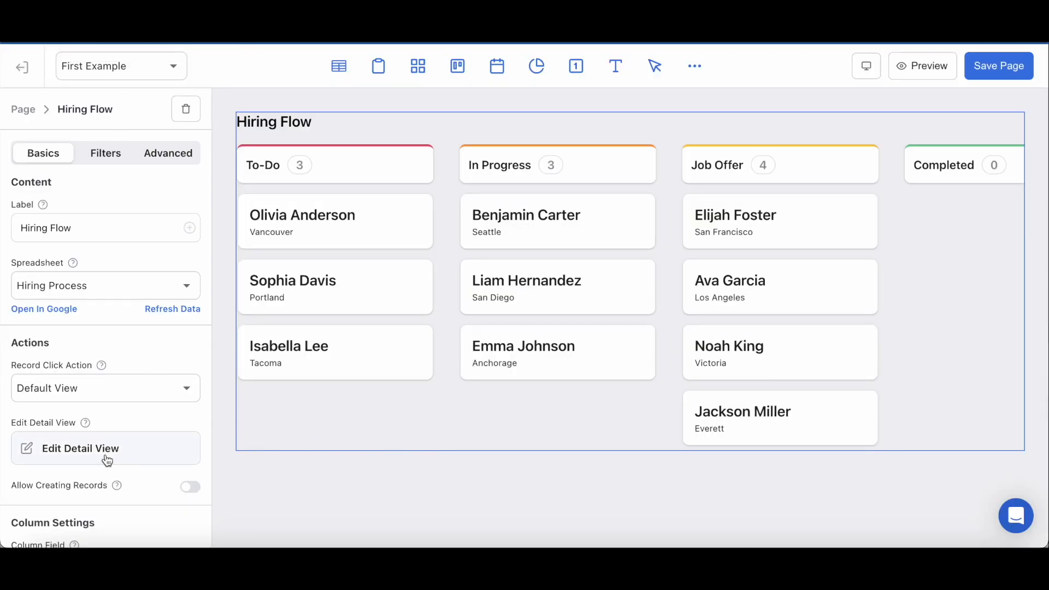
Step: Enable editing and deleting records in the Hiring Flow board's detail view settings
click(106, 447)
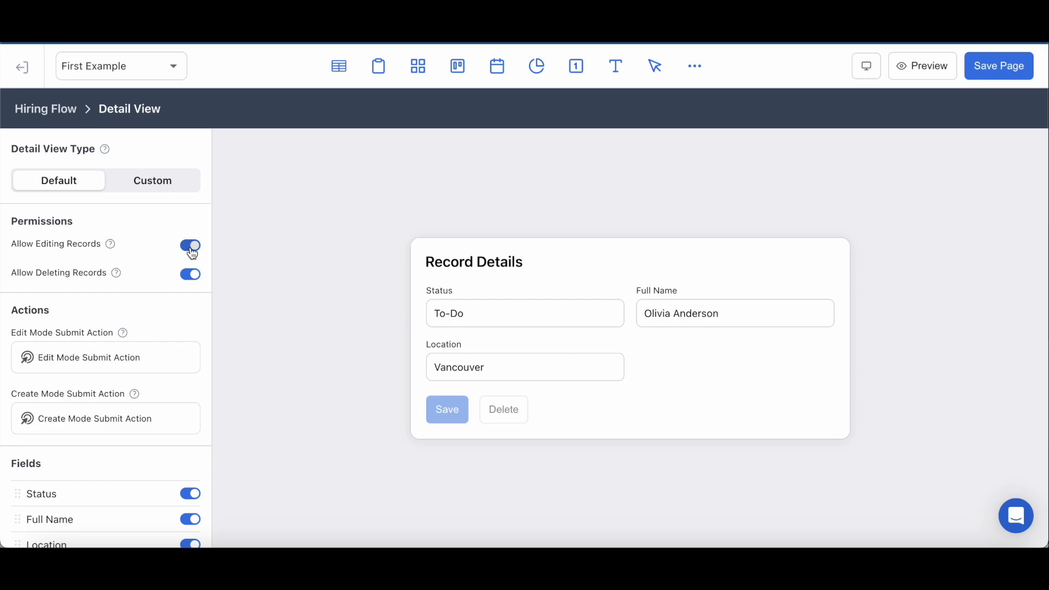
click(922, 65)
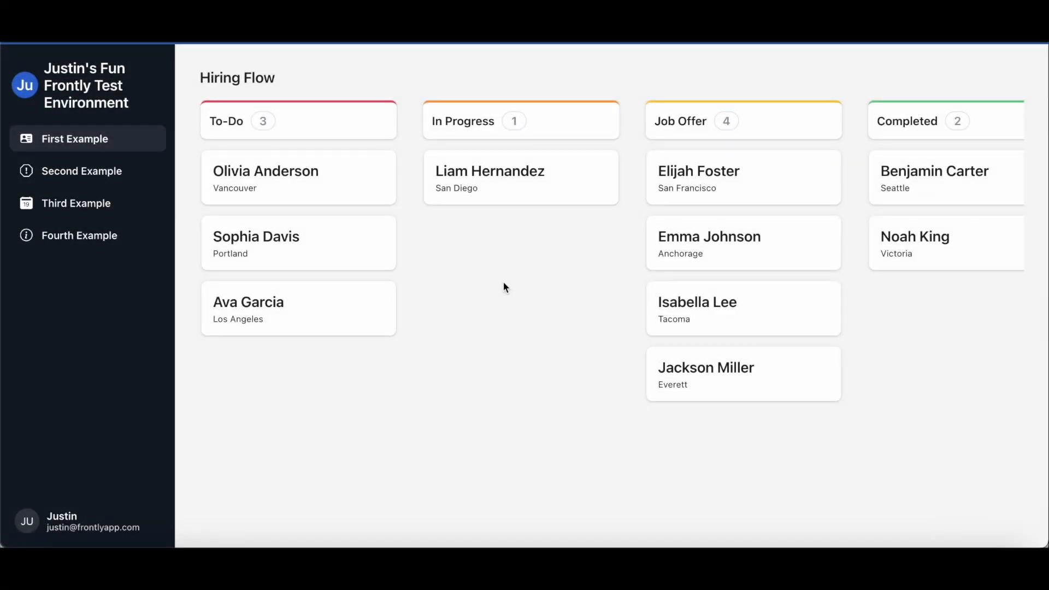
mouse_move(680, 261)
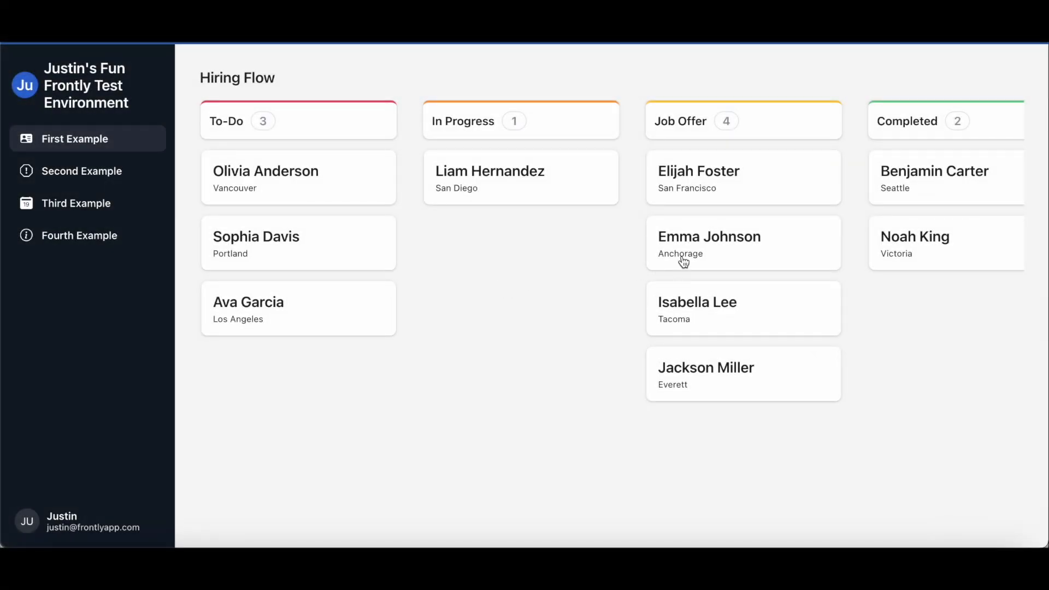
mouse_move(323, 317)
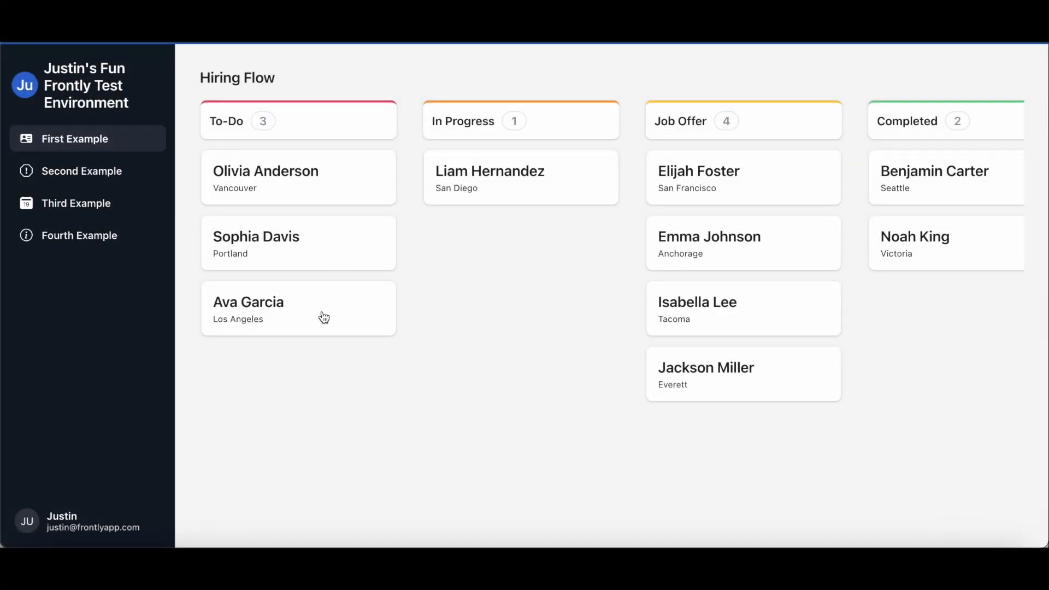
mouse_move(807, 246)
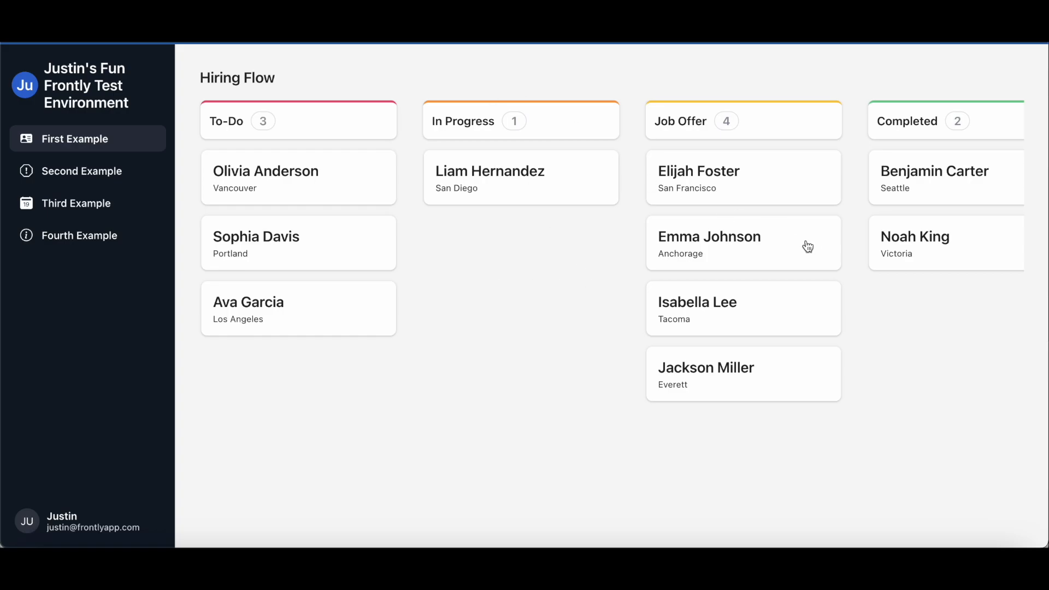
mouse_move(584, 237)
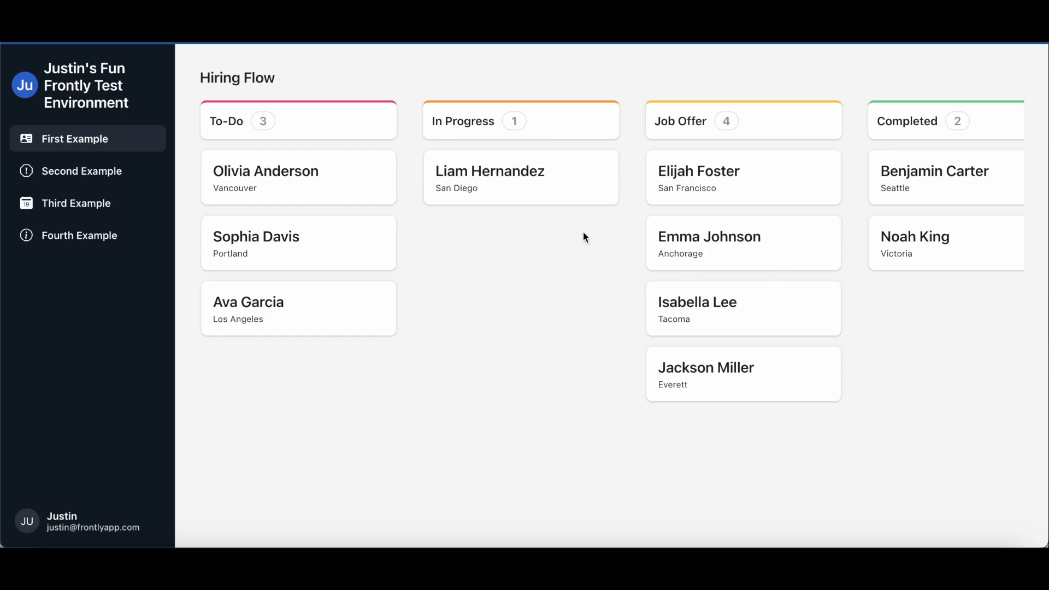
click(490, 177)
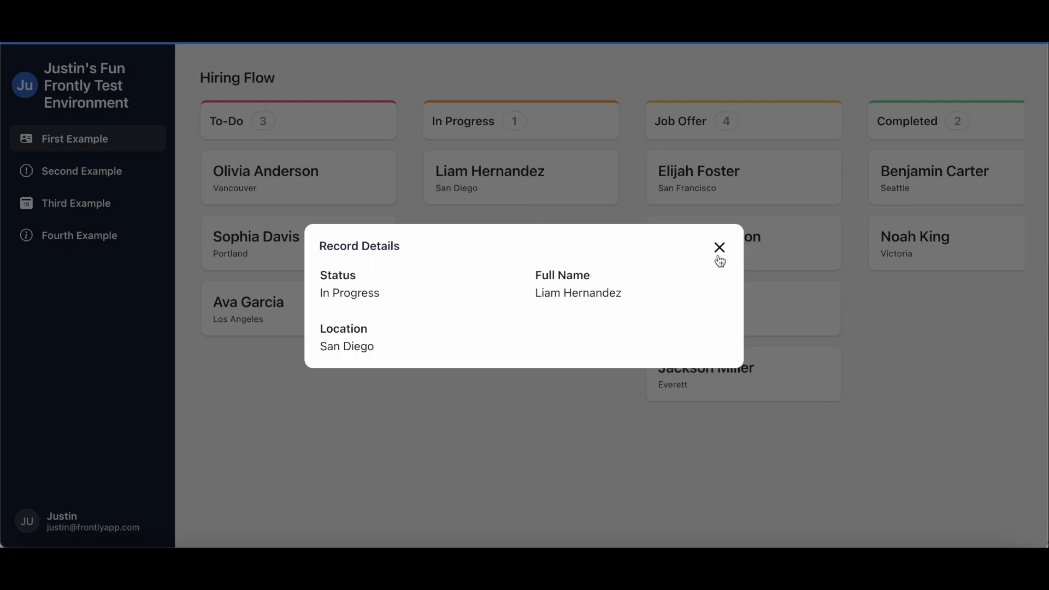
click(719, 246)
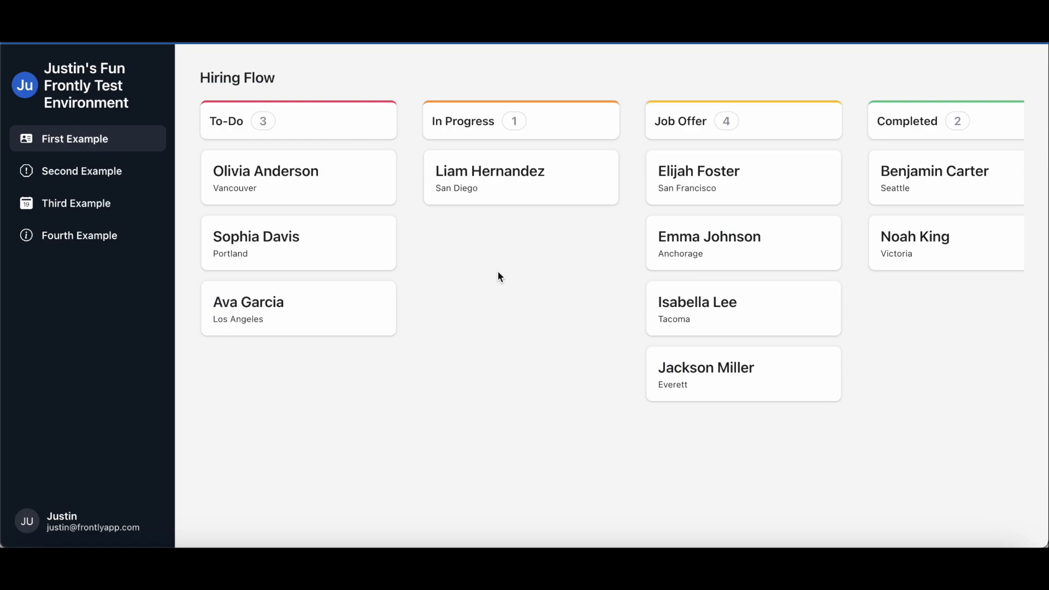
mouse_move(445, 240)
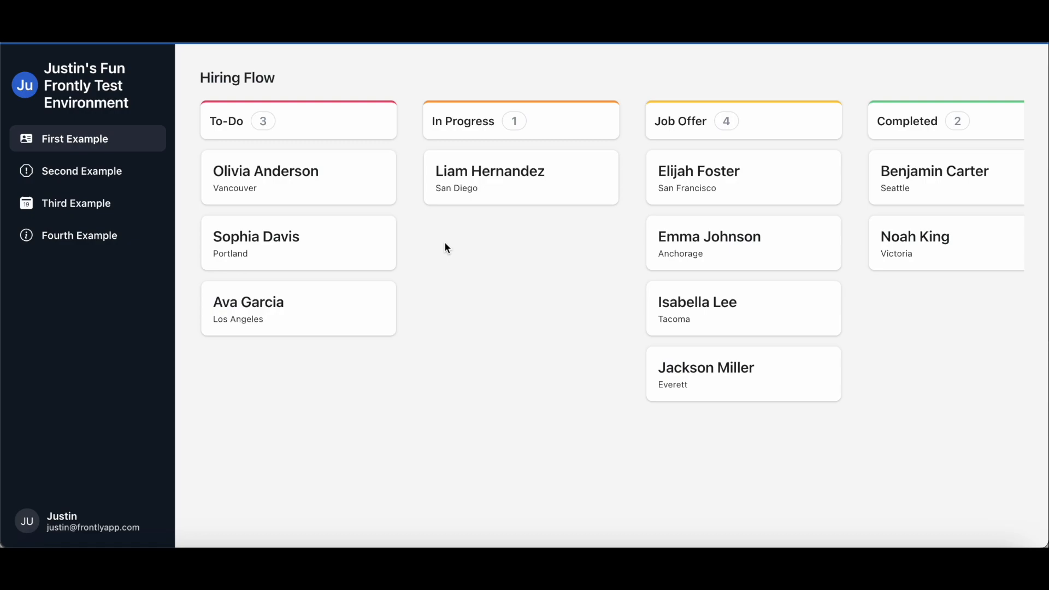
mouse_move(461, 258)
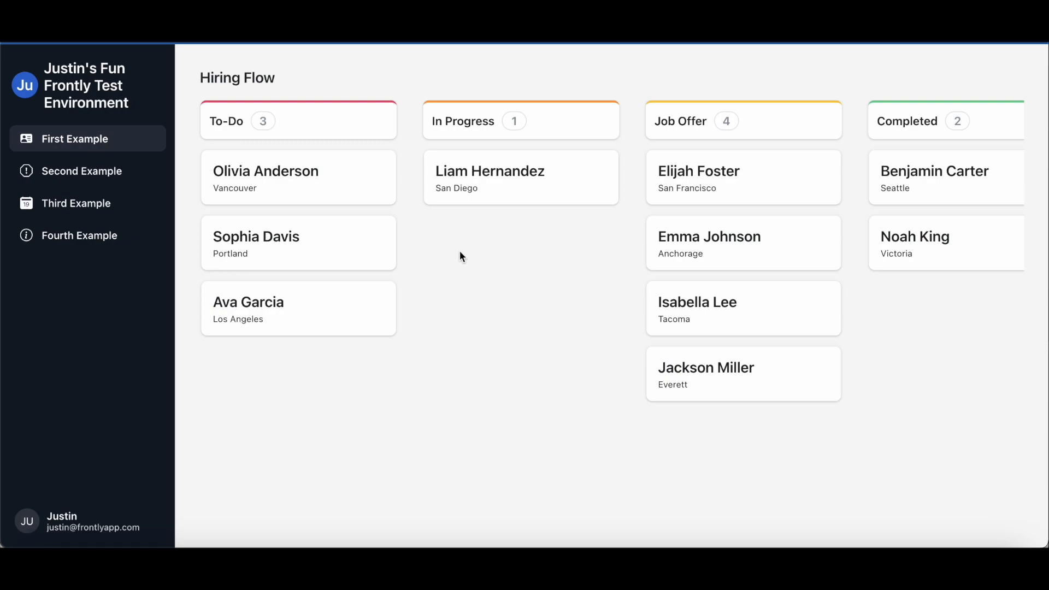
mouse_move(472, 264)
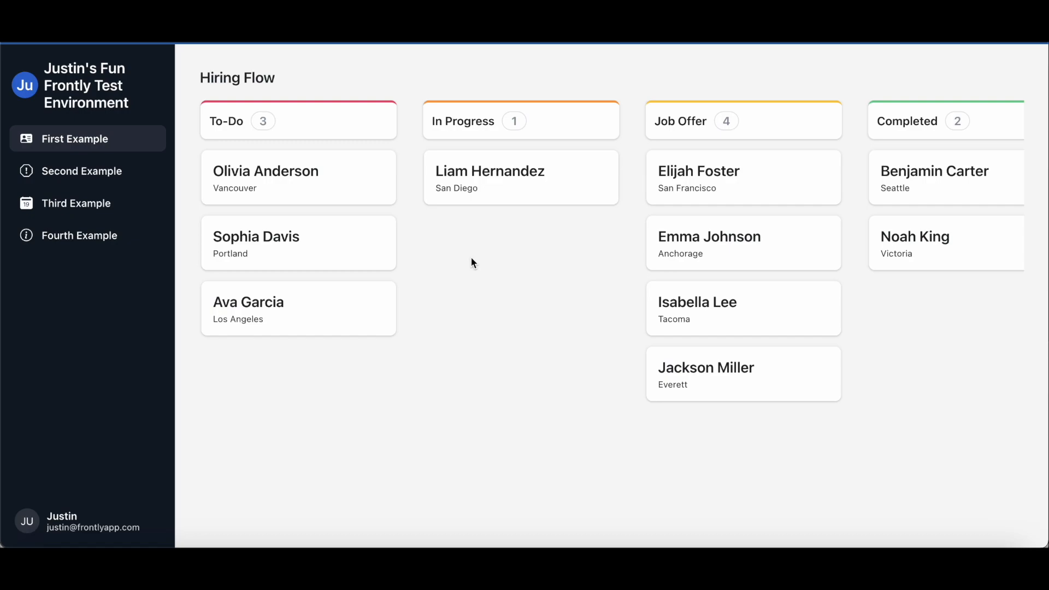
click(82, 170)
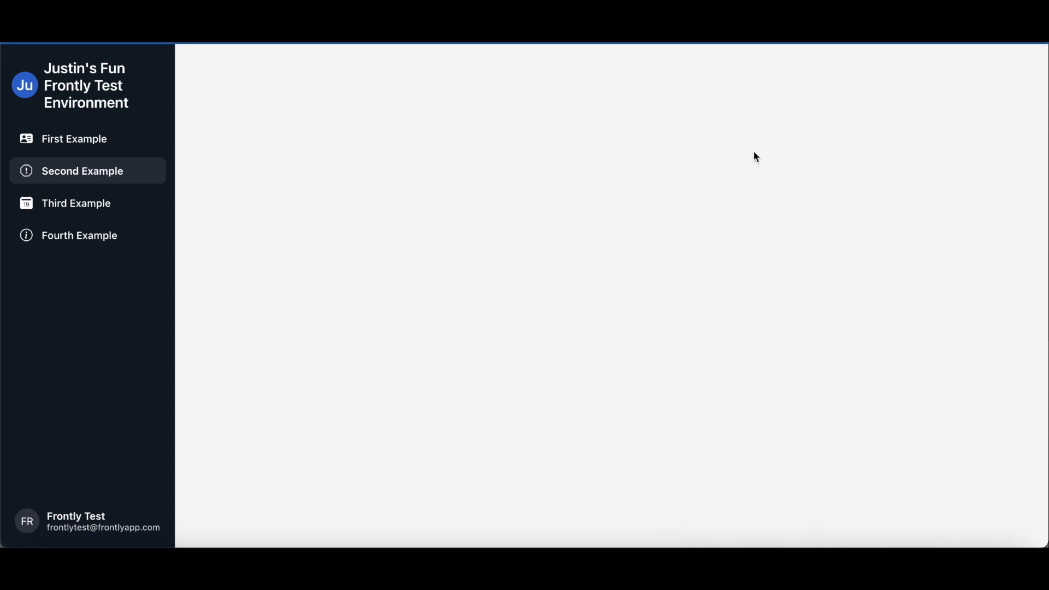
mouse_move(623, 484)
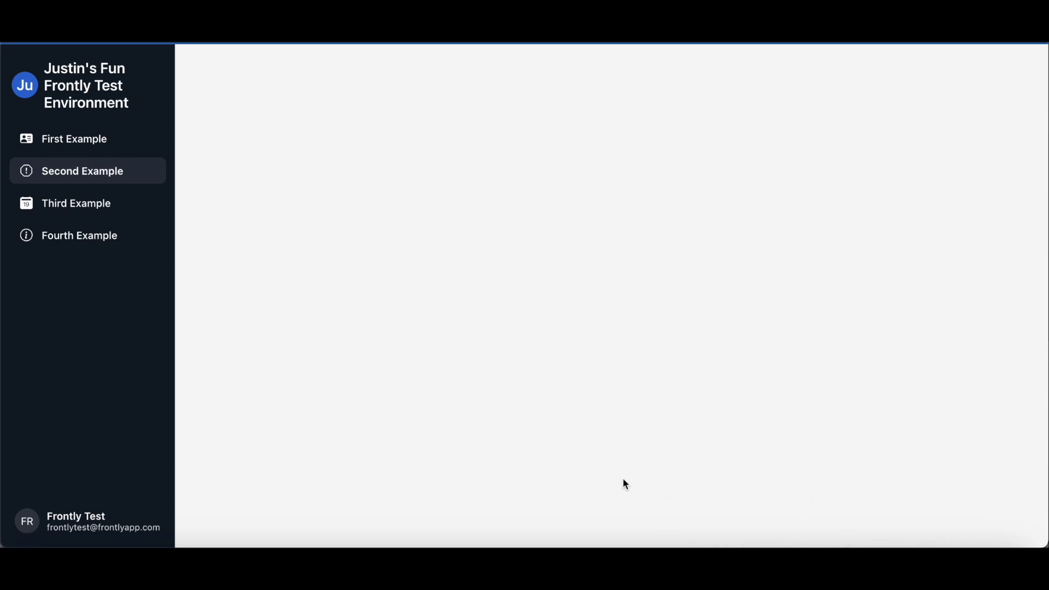
mouse_move(914, 160)
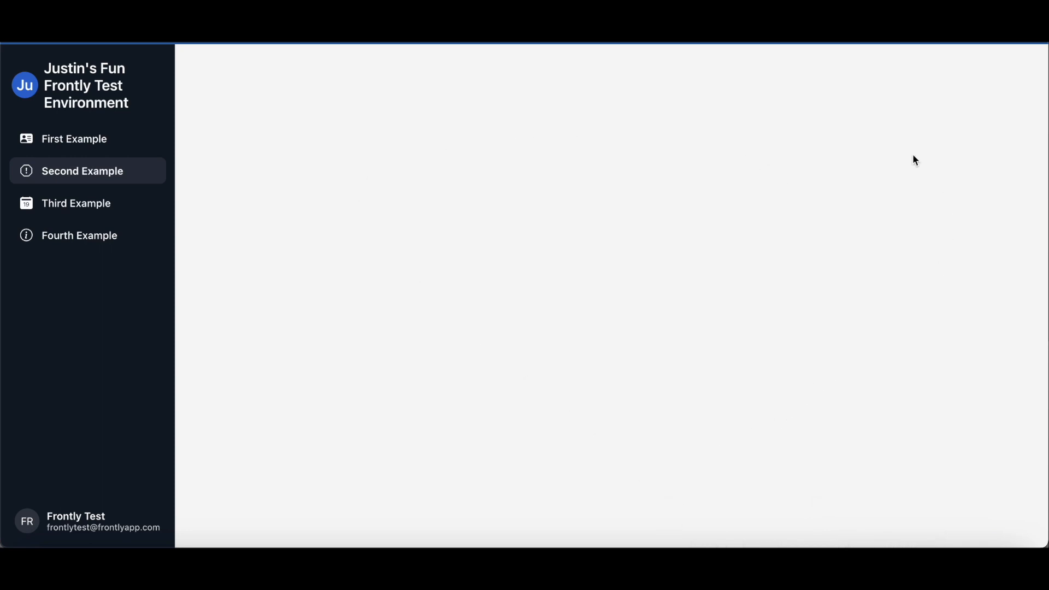
mouse_move(478, 127)
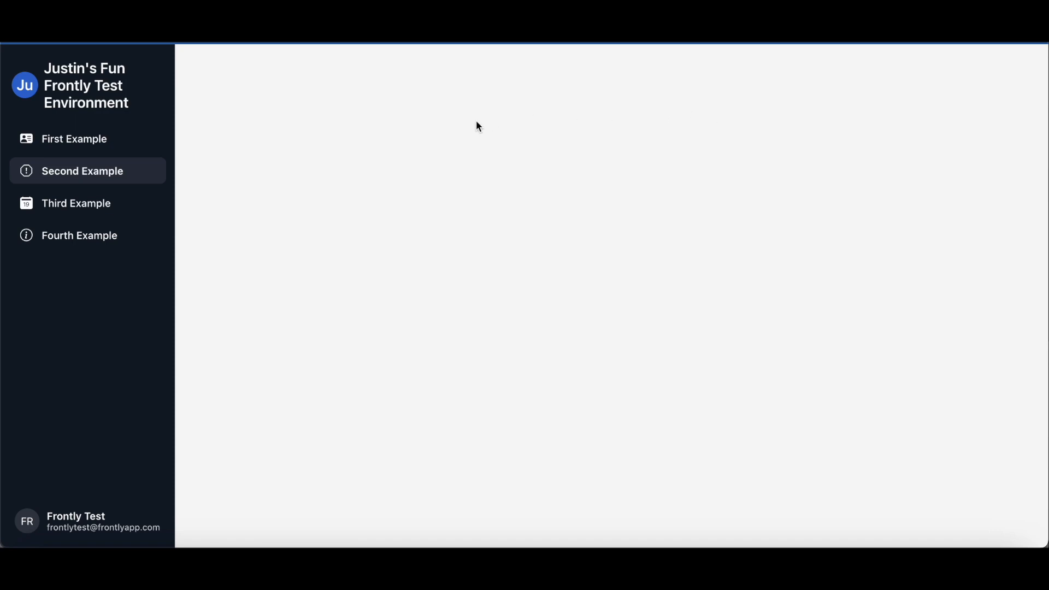
mouse_move(644, 457)
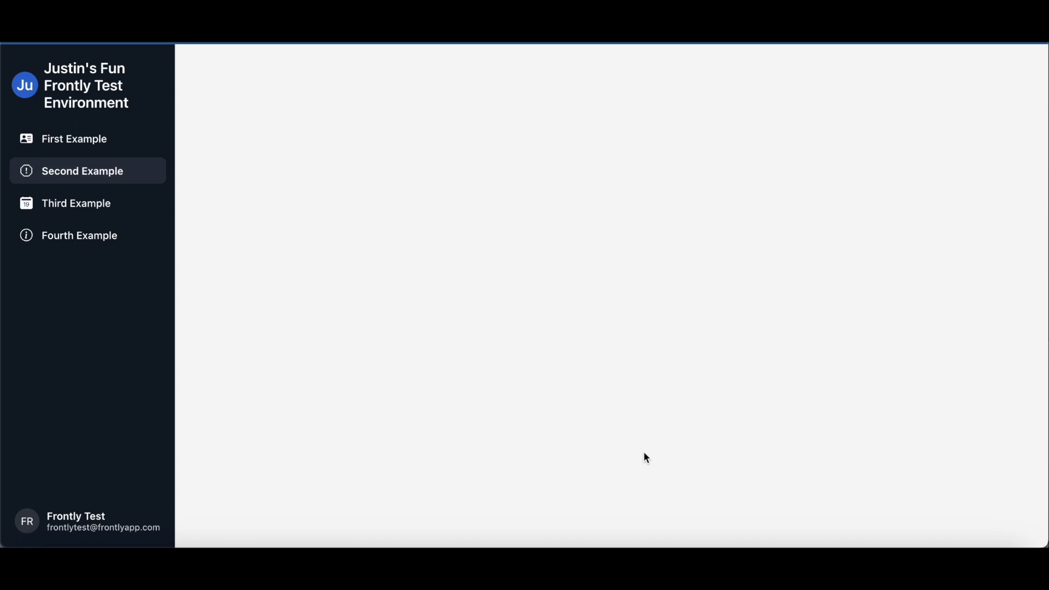
mouse_move(583, 156)
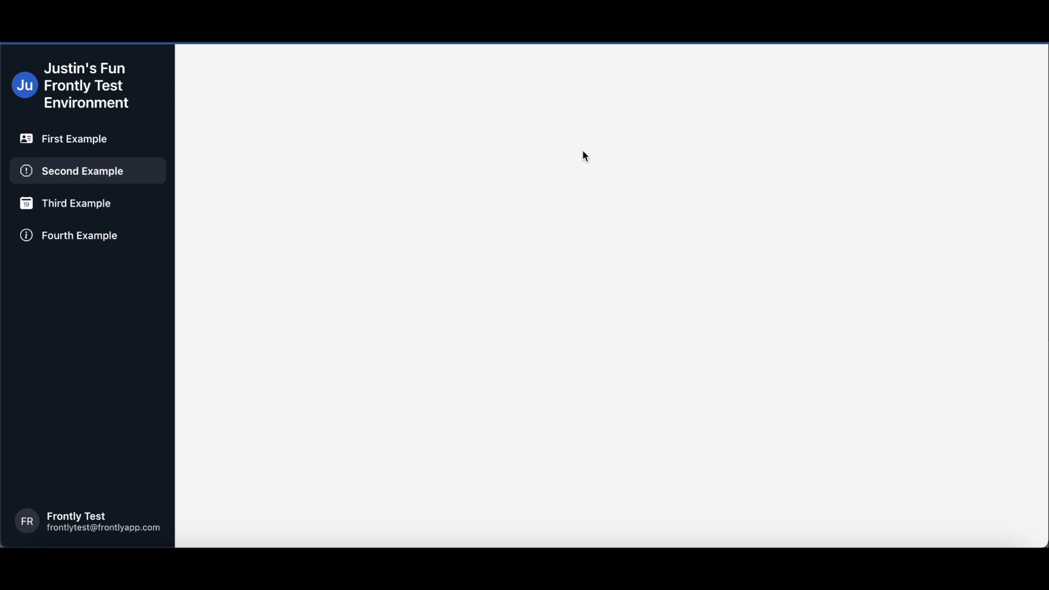
mouse_move(366, 372)
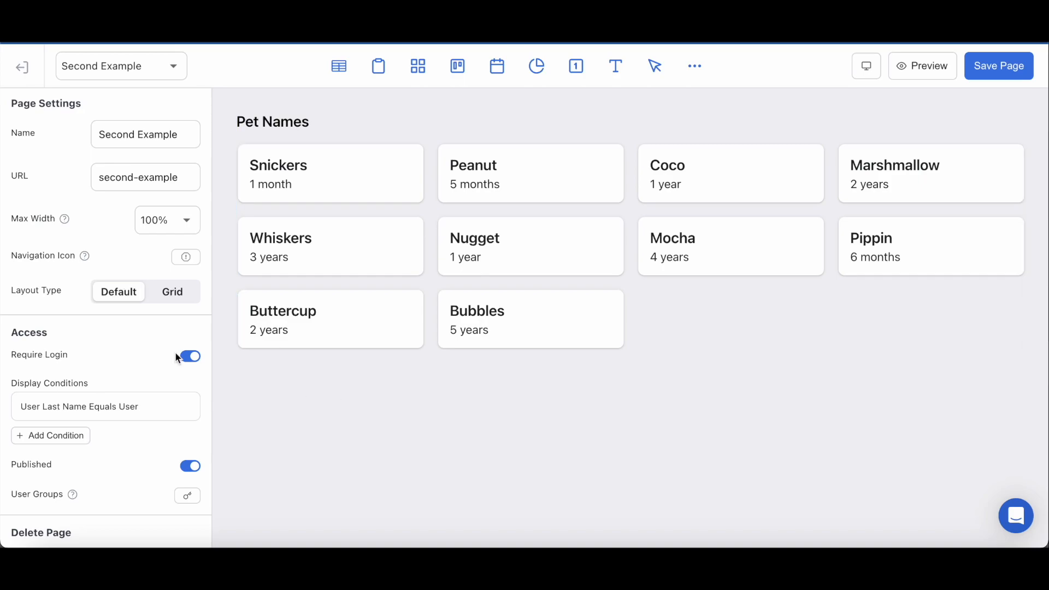
Step: Delete the 'User Last Name Equals User' display condition from Second Example's page settings
scroll(down, 3)
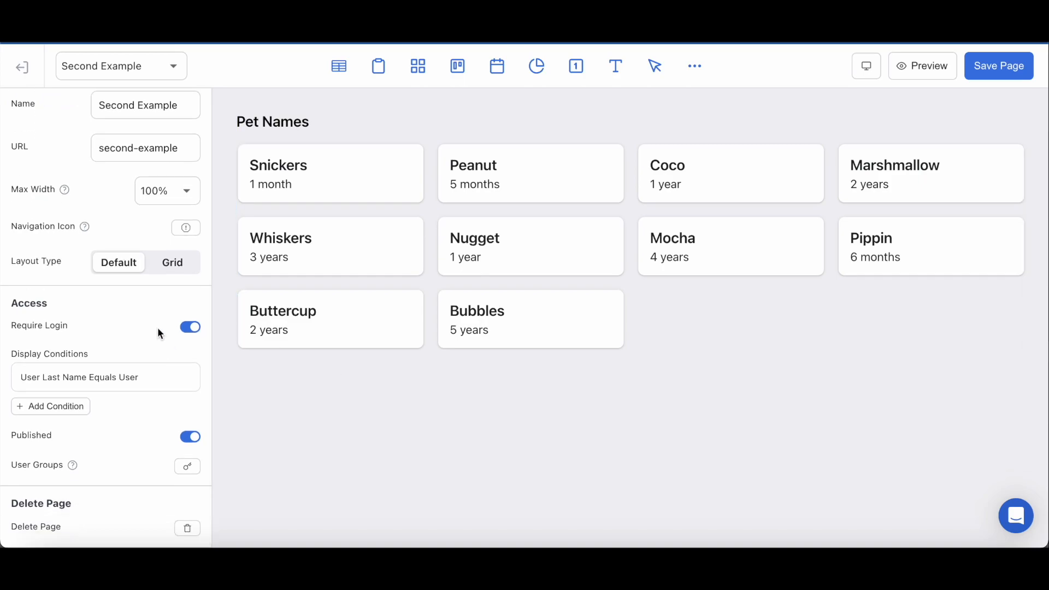
mouse_move(130, 325)
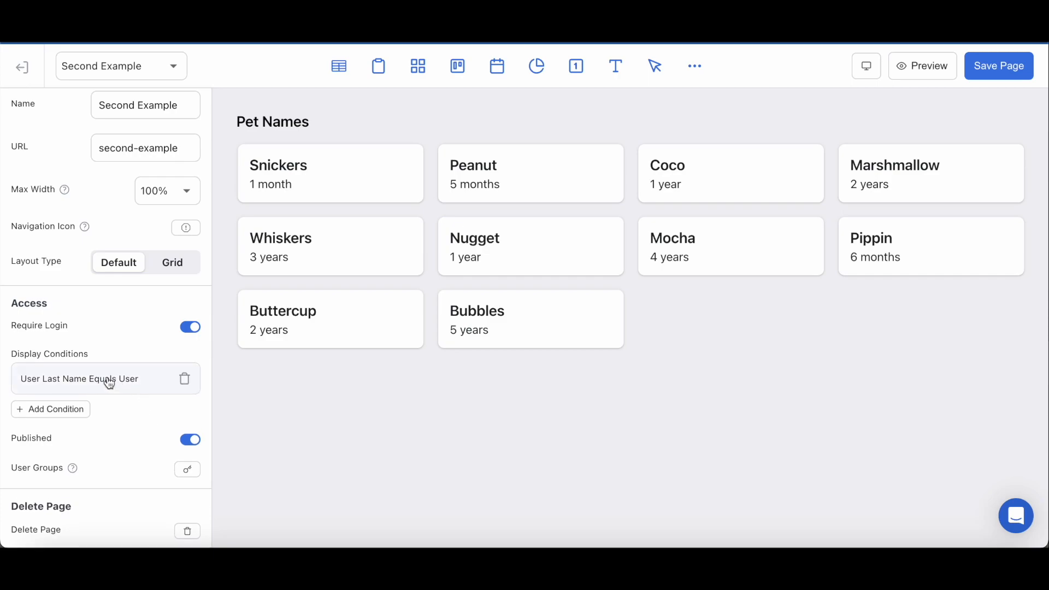
mouse_move(190, 393)
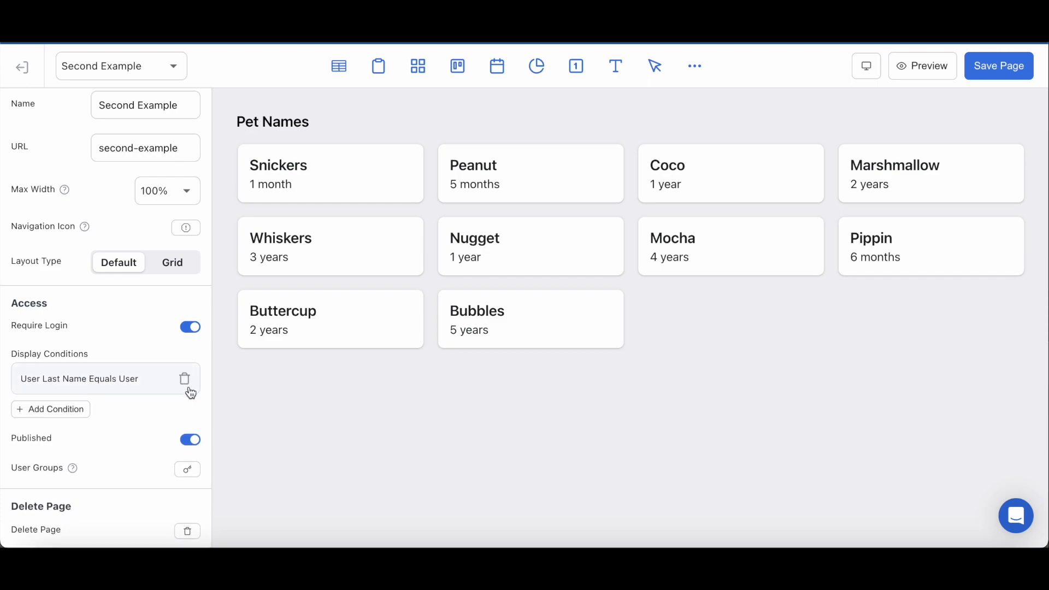
click(184, 379)
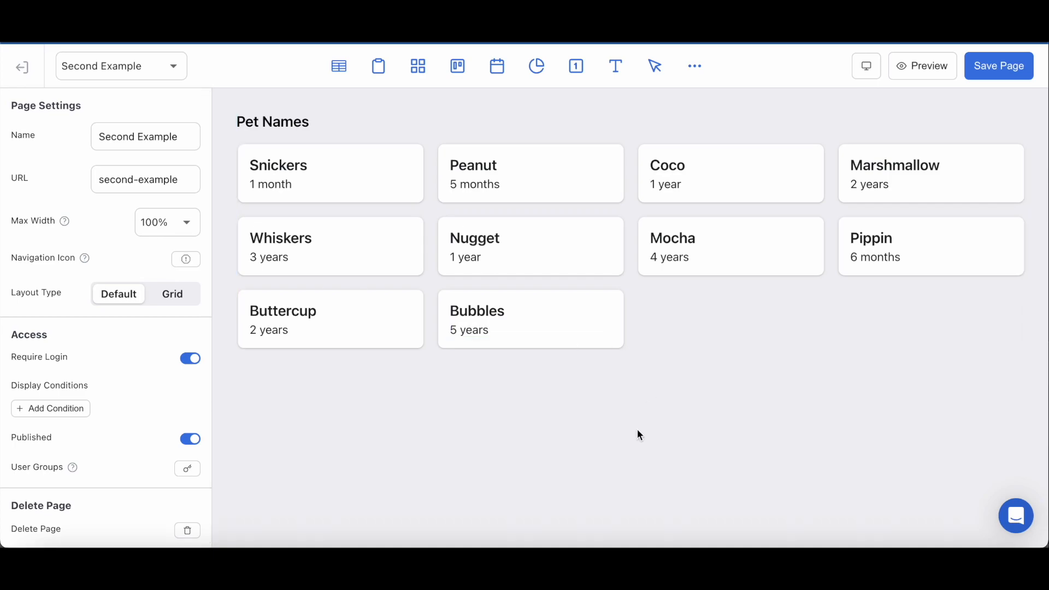
mouse_move(780, 404)
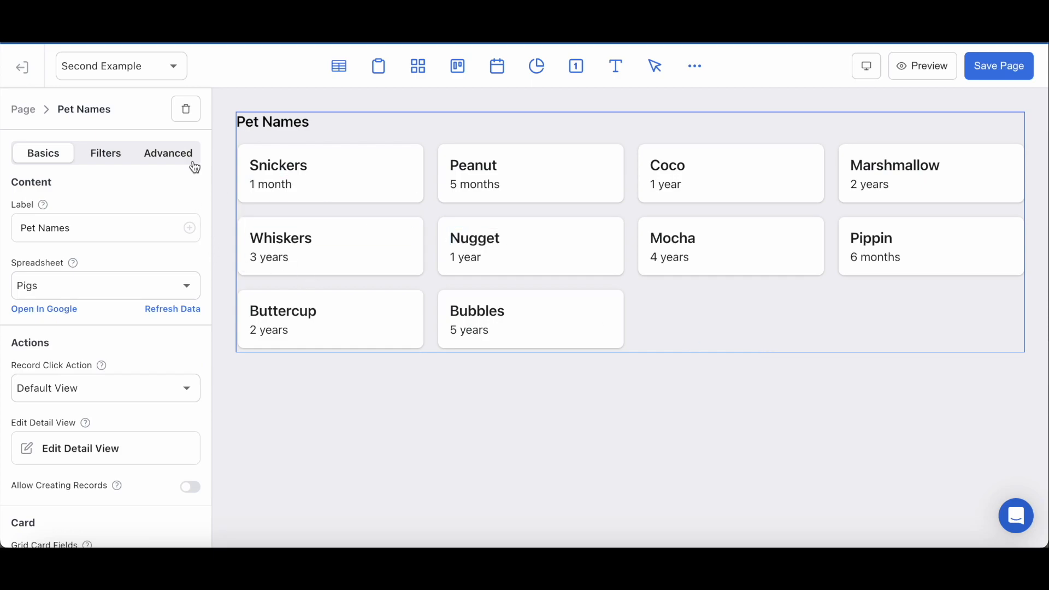
Step: Show the Pet Names grid's advanced settings with its Local State display condition
click(168, 153)
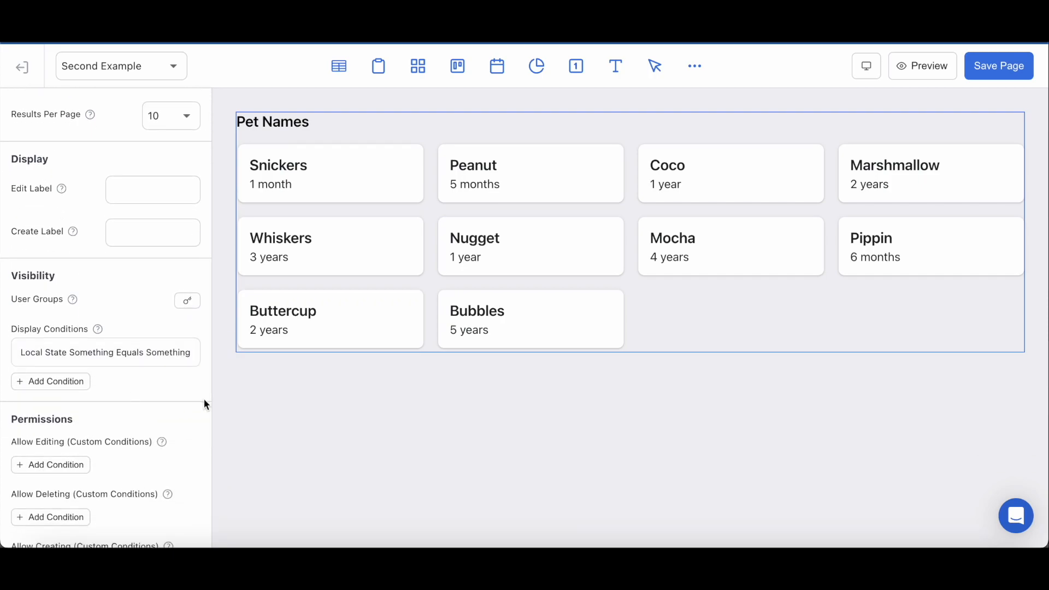
mouse_move(204, 391)
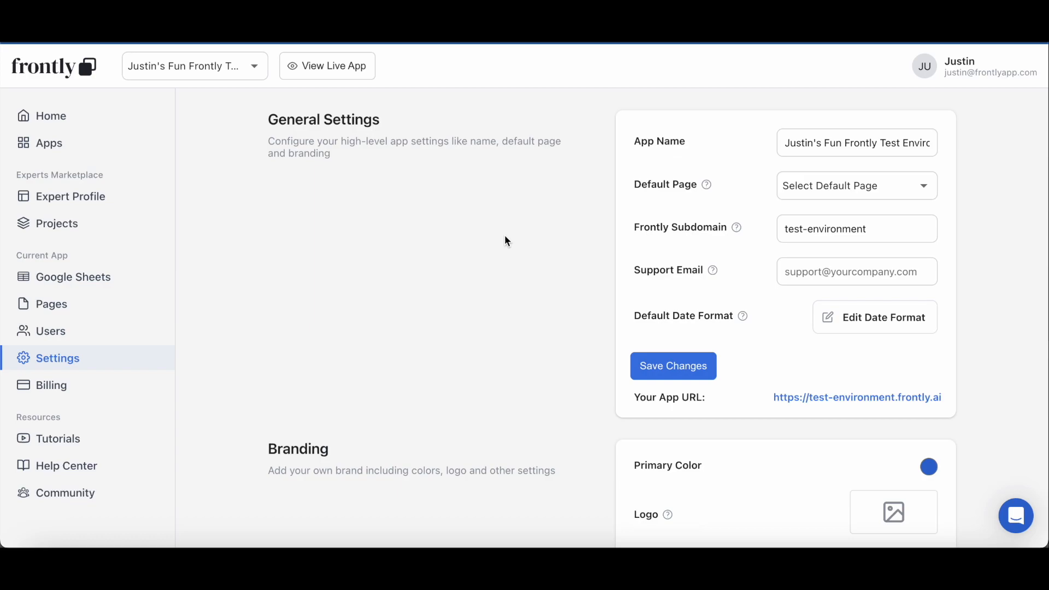
mouse_move(173, 341)
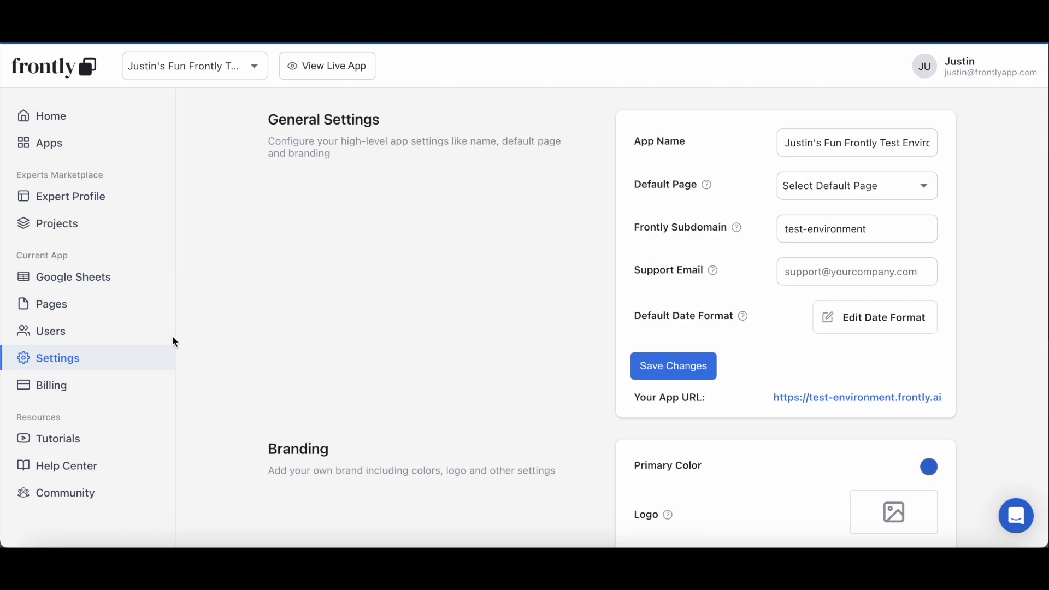
mouse_move(350, 113)
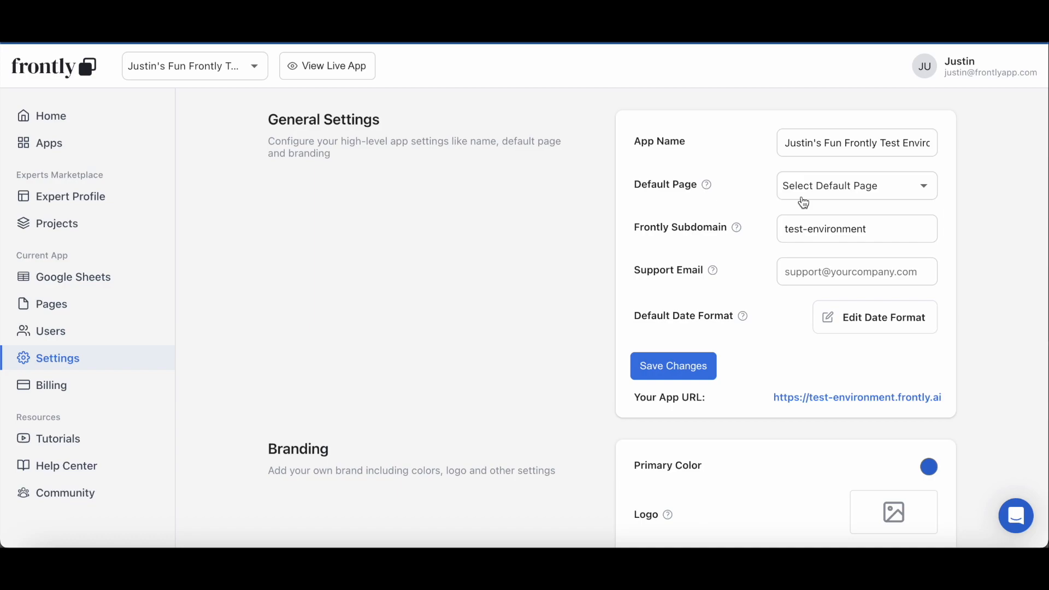
Step: Set the app's Default Page to Second Example and save the change
click(857, 186)
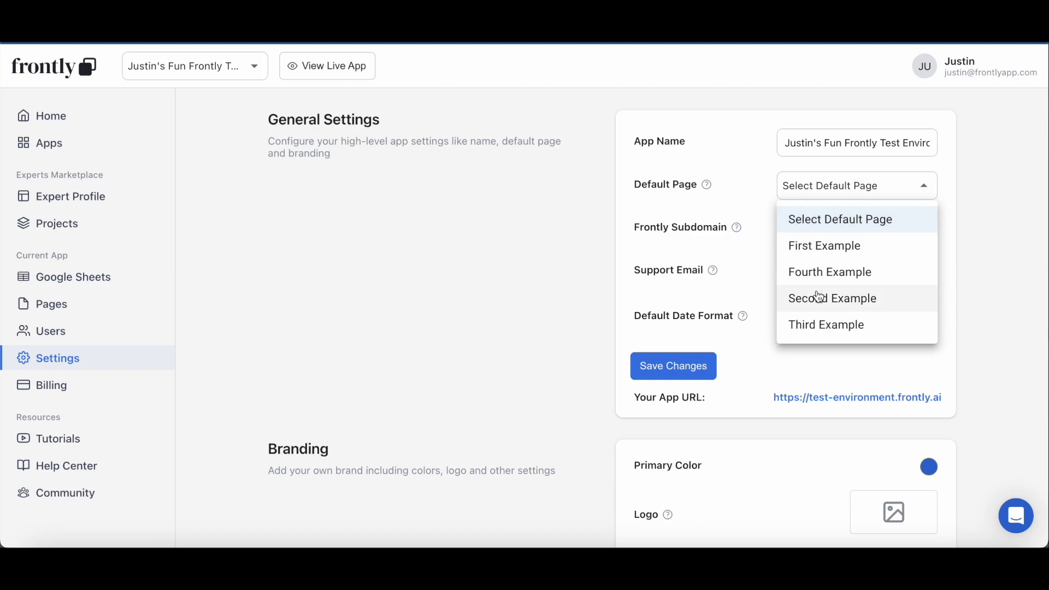
click(831, 298)
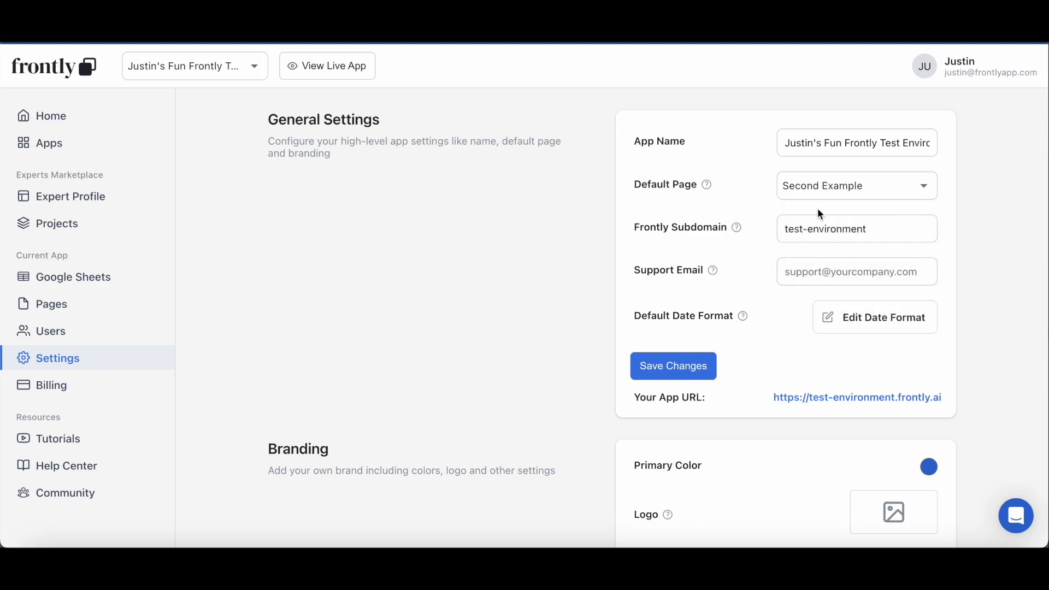
click(671, 365)
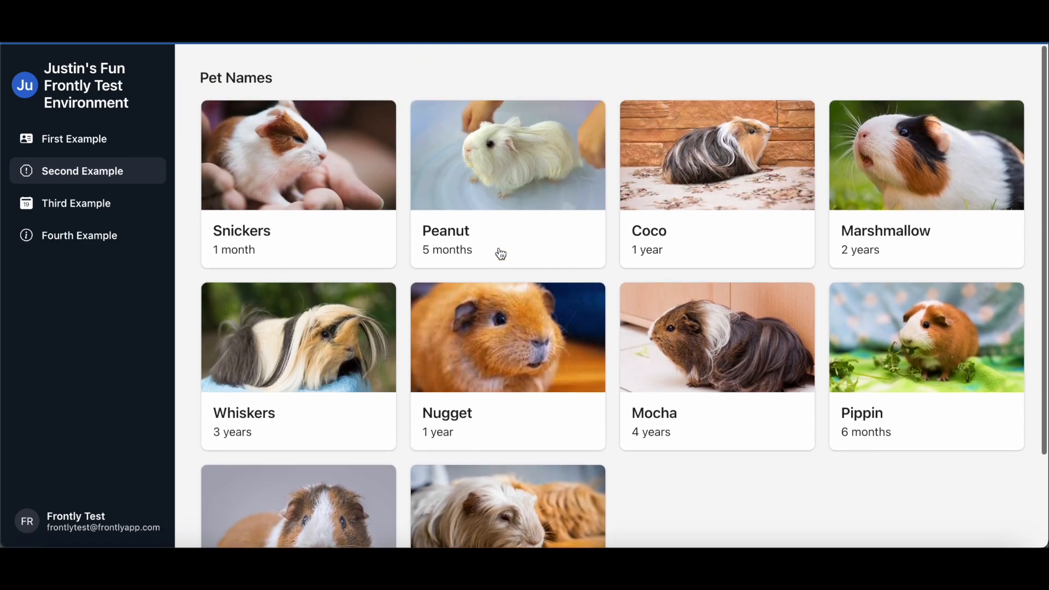
Step: Review the Second Example pet cards, then go to the Third Example tournaments calendar
scroll(down, 3)
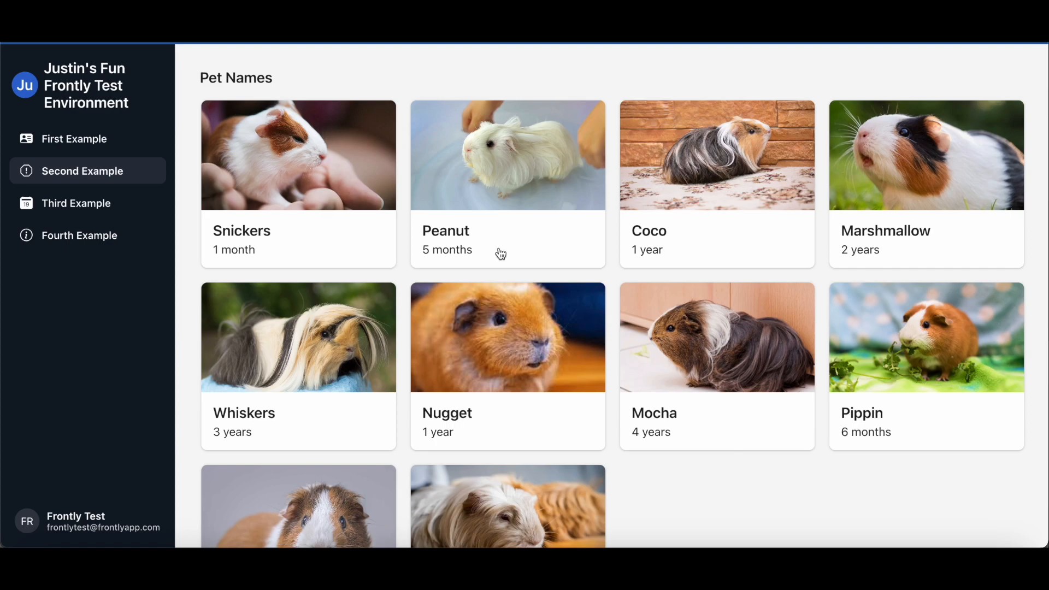
click(77, 204)
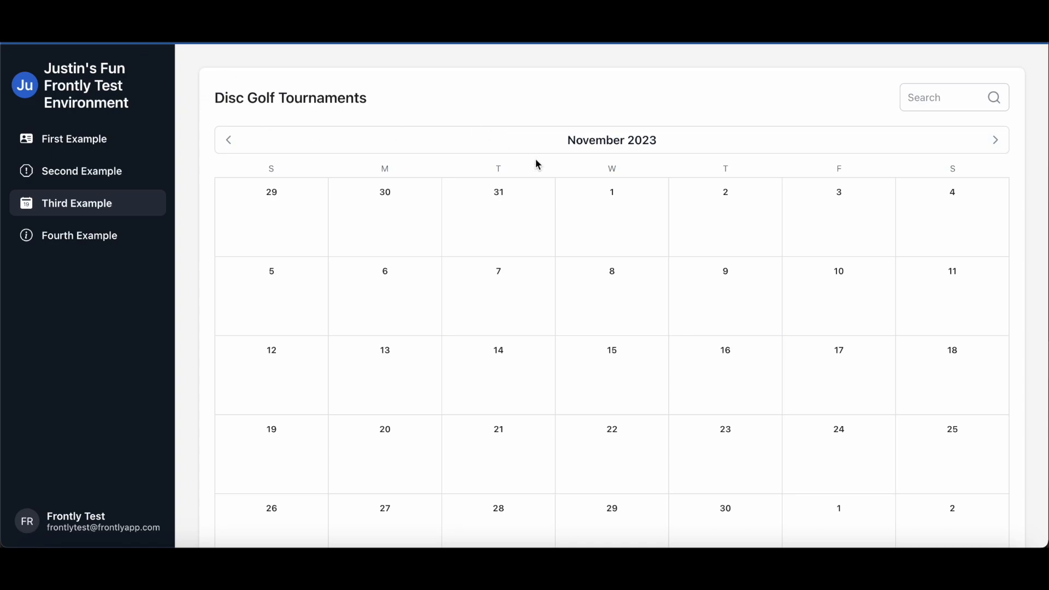
Step: Look over the empty November 2023 Disc Golf Tournaments calendar in the live app
scroll(down, 3)
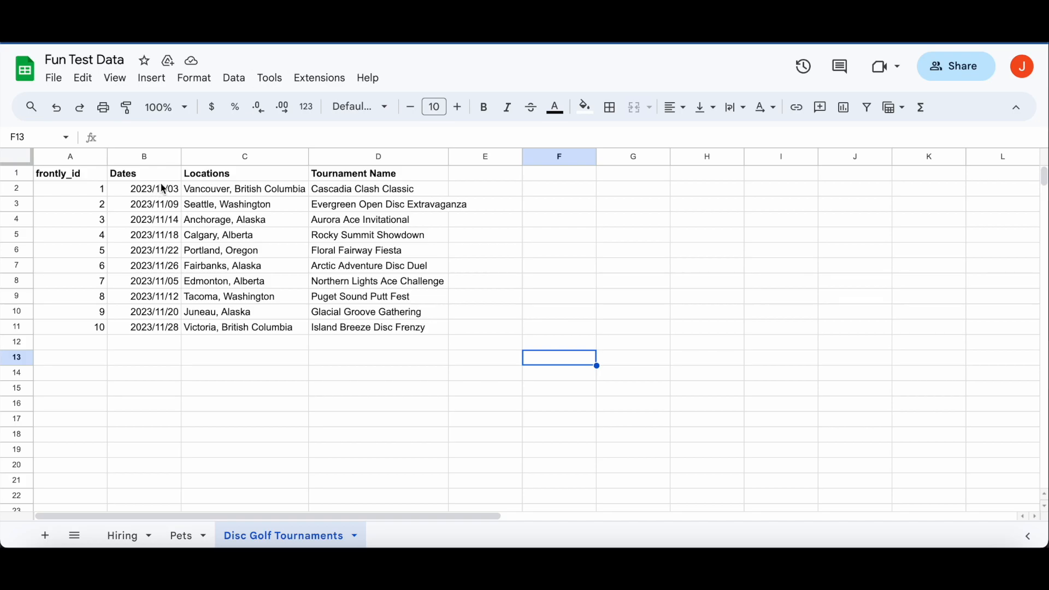
Step: Highlight the Dates column to confirm tournament dates are written as 2023/11/dd
click(143, 157)
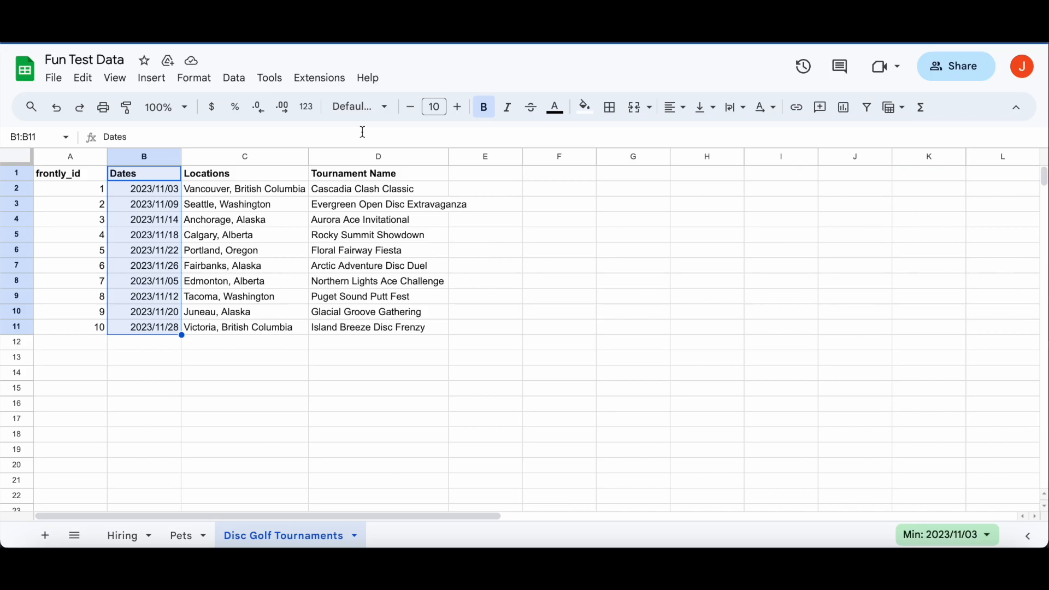
mouse_move(597, 259)
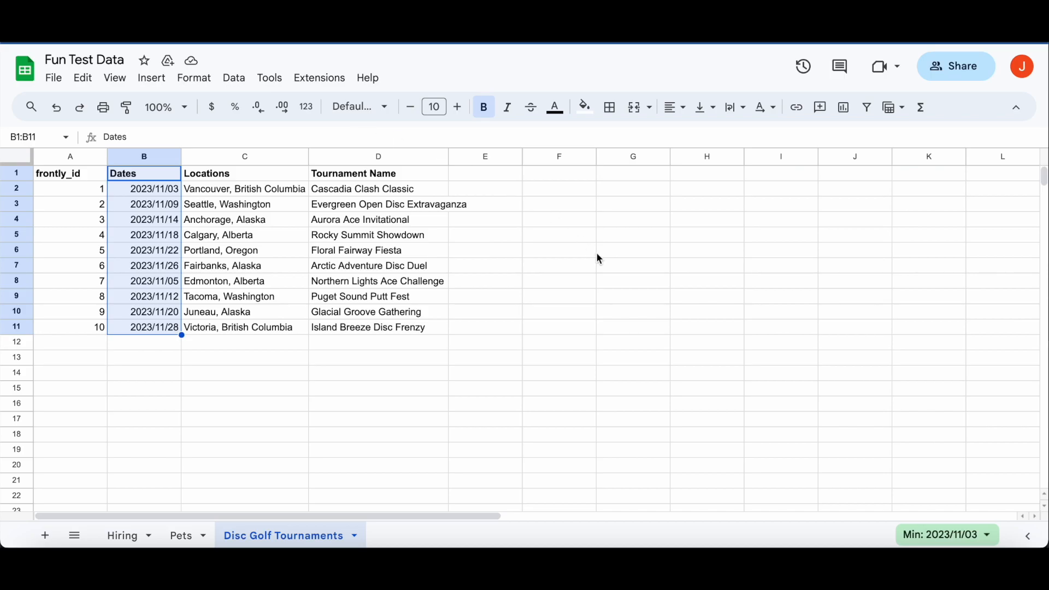
mouse_move(124, 107)
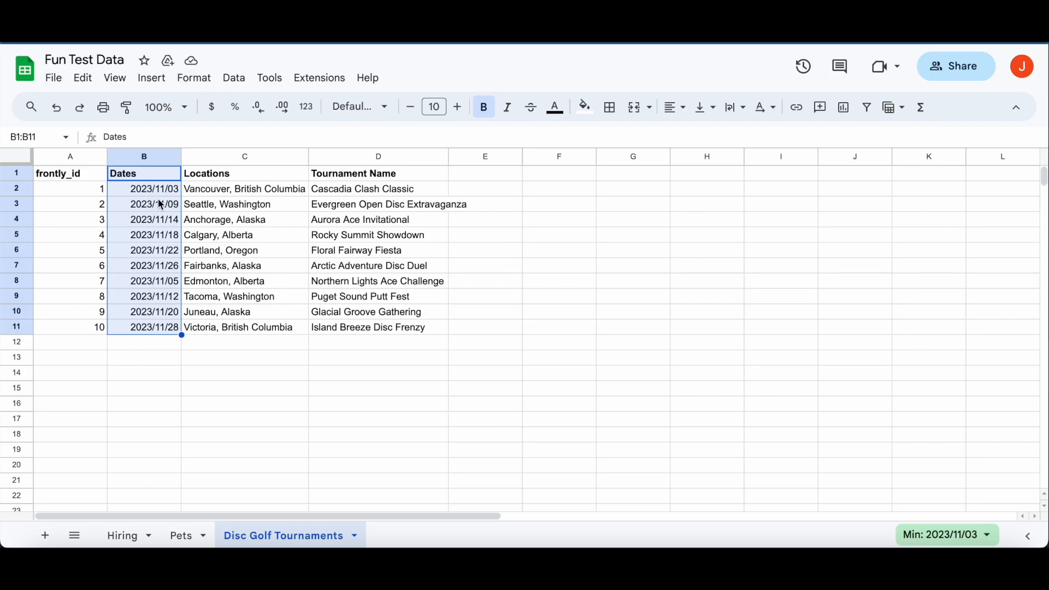
mouse_move(160, 213)
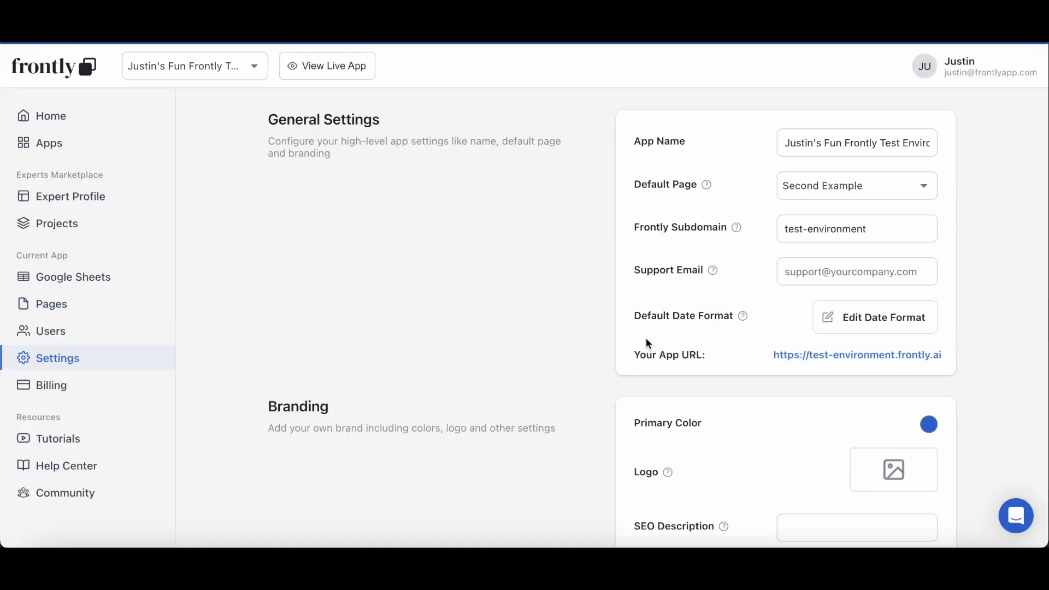
mouse_move(892, 331)
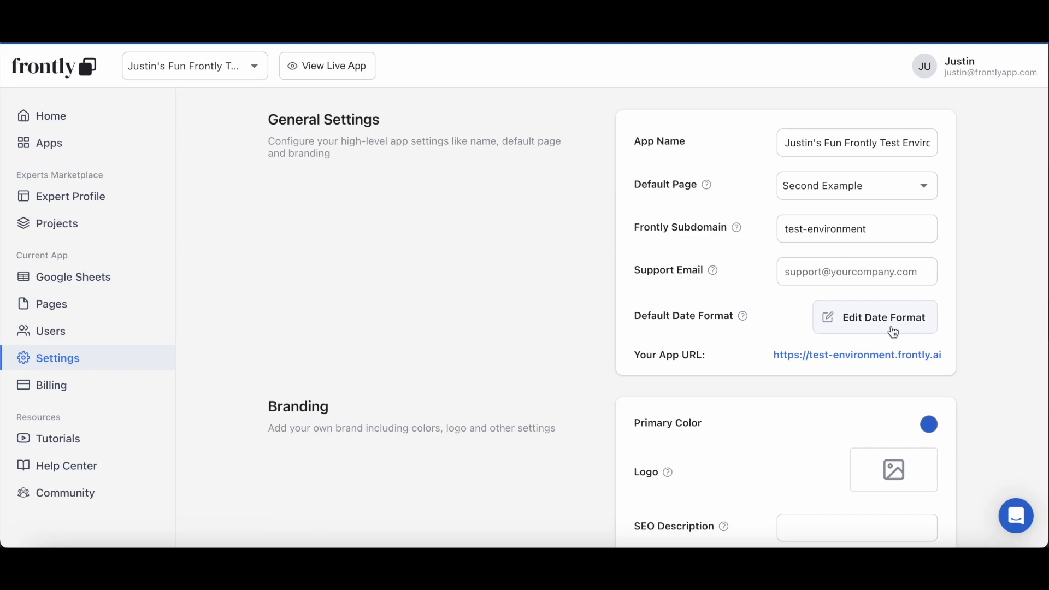
Step: Set the app's Date Input Format to YYYY/MM/DD to match the sheet and save
click(874, 317)
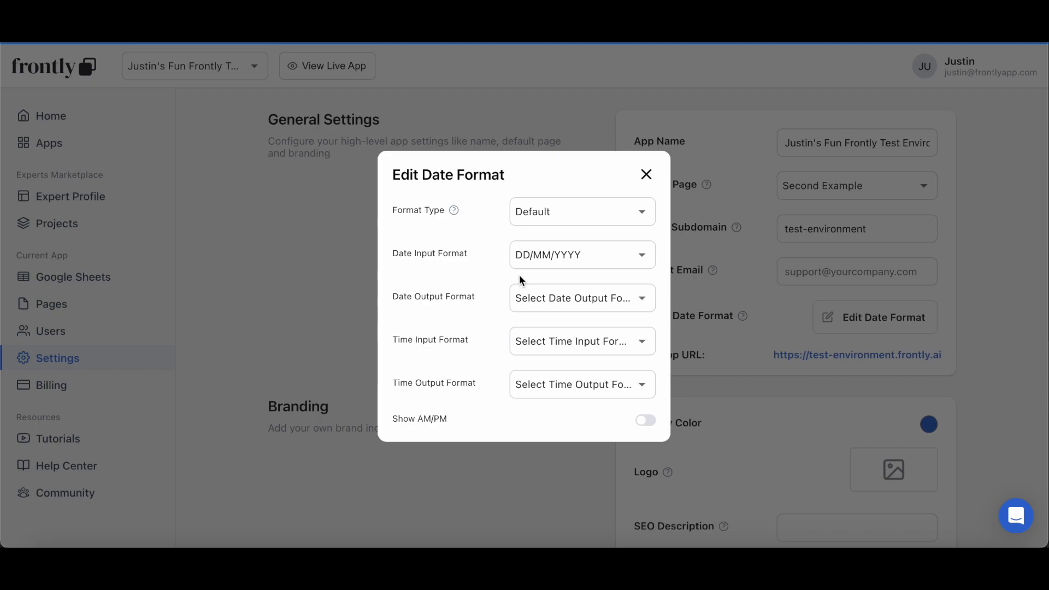
mouse_move(532, 276)
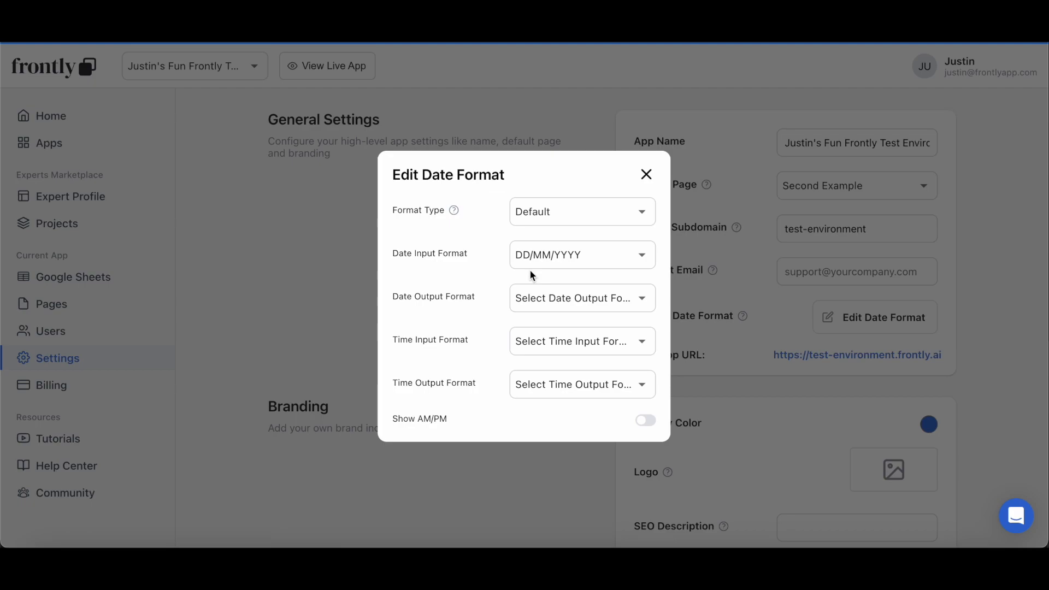
click(580, 254)
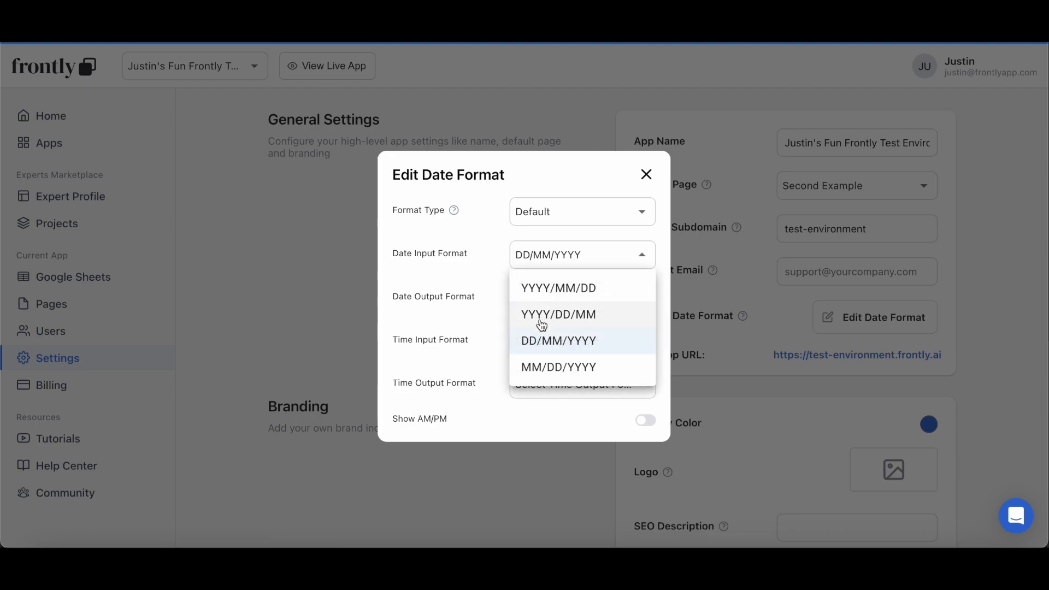
click(556, 288)
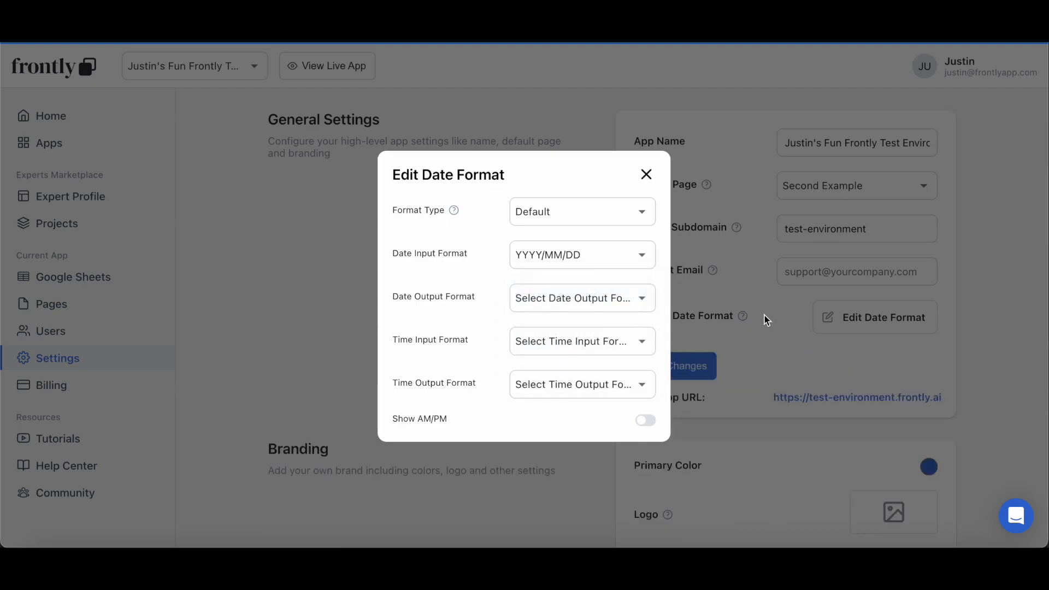
click(645, 174)
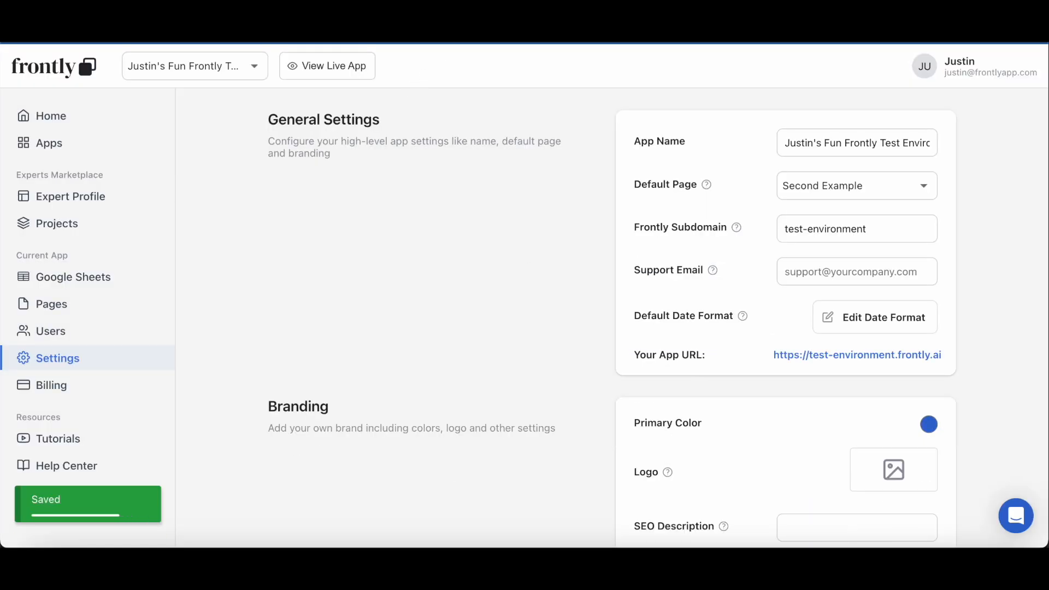
click(326, 66)
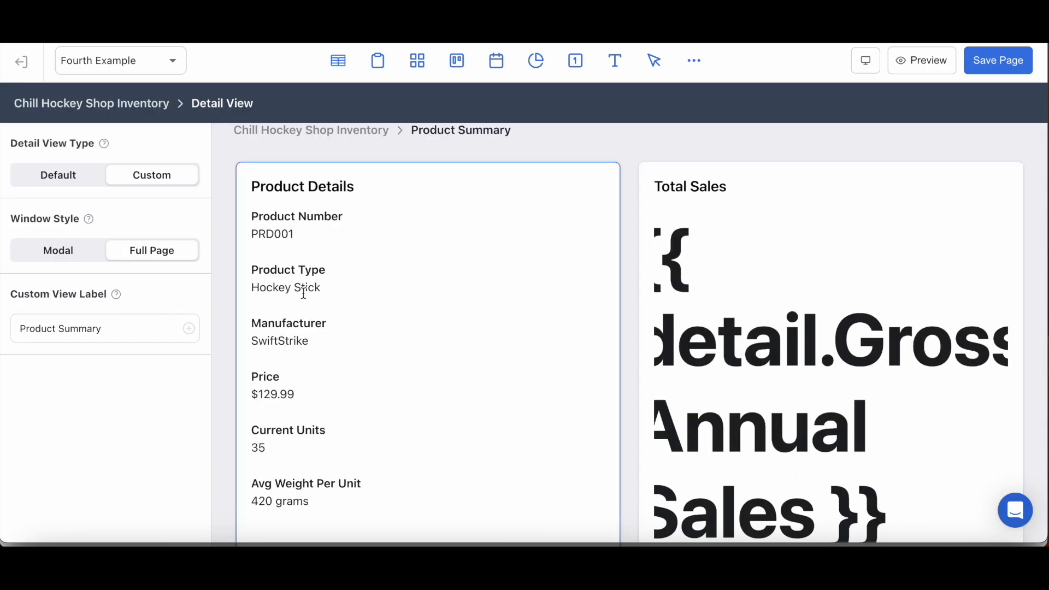
Step: Scroll the Product Summary detail view canvas down to the Total Sales and Product Details cards
scroll(down, 3)
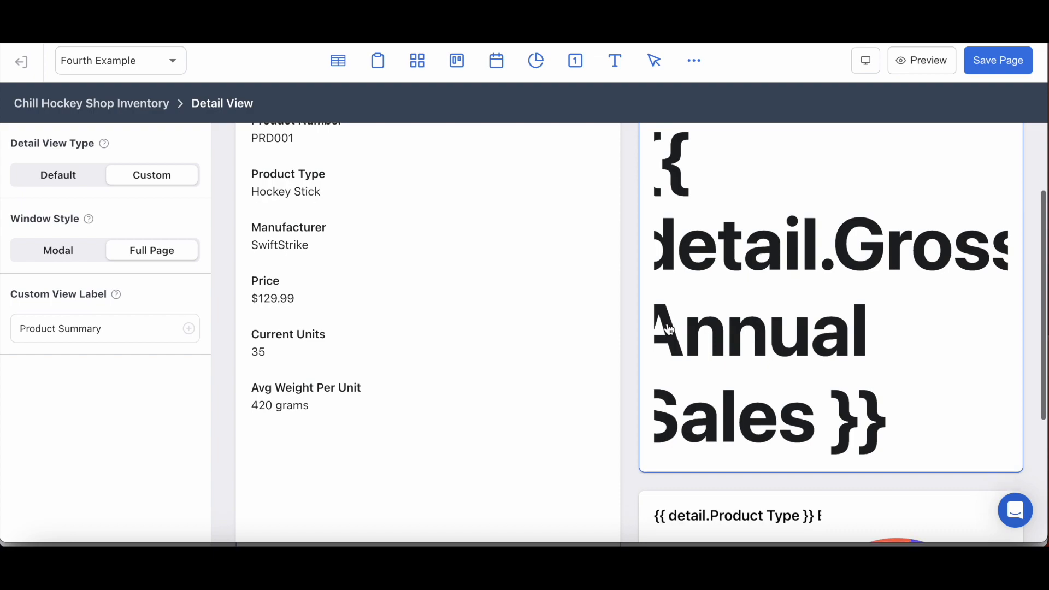
scroll(down, 3)
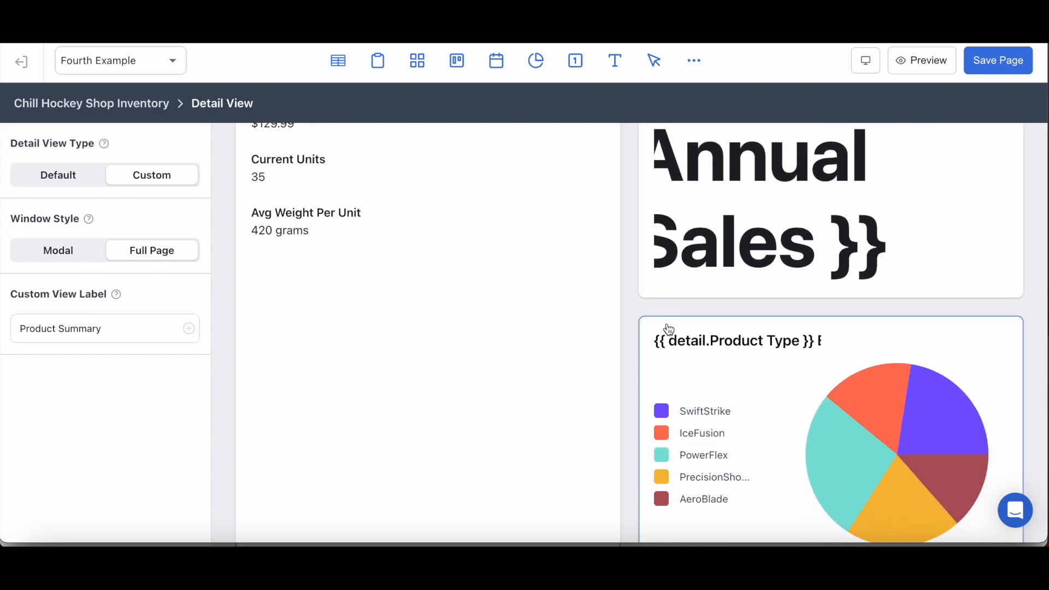
scroll(down, 3)
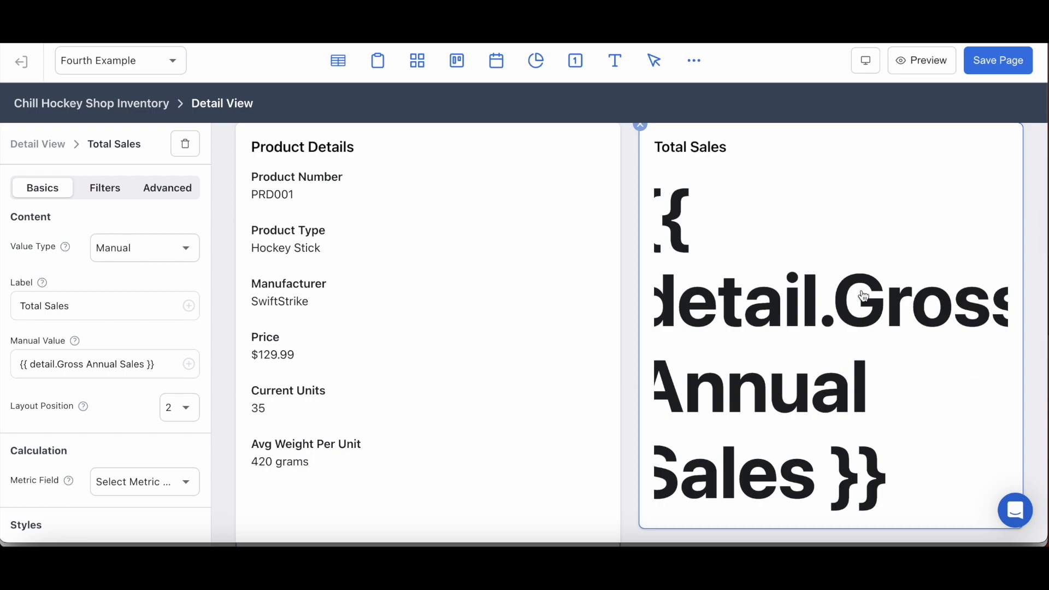
mouse_move(555, 323)
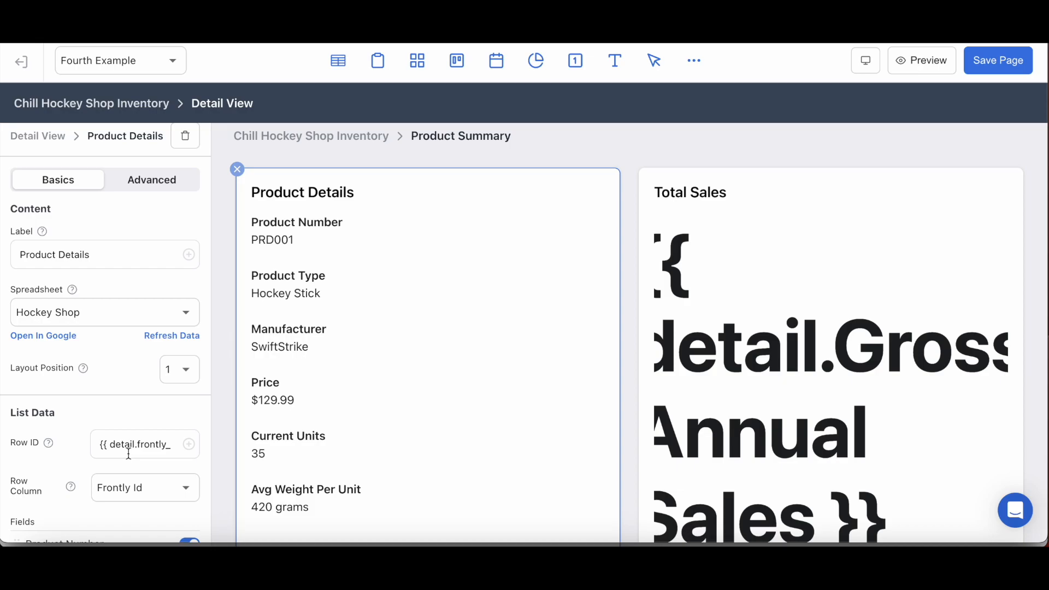
scroll(down, 3)
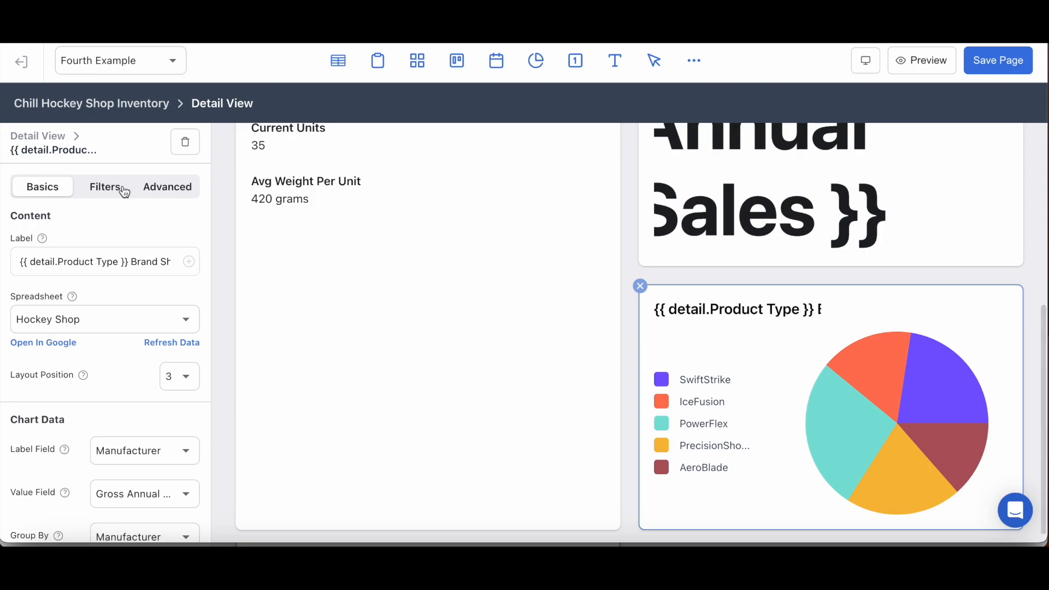
click(105, 187)
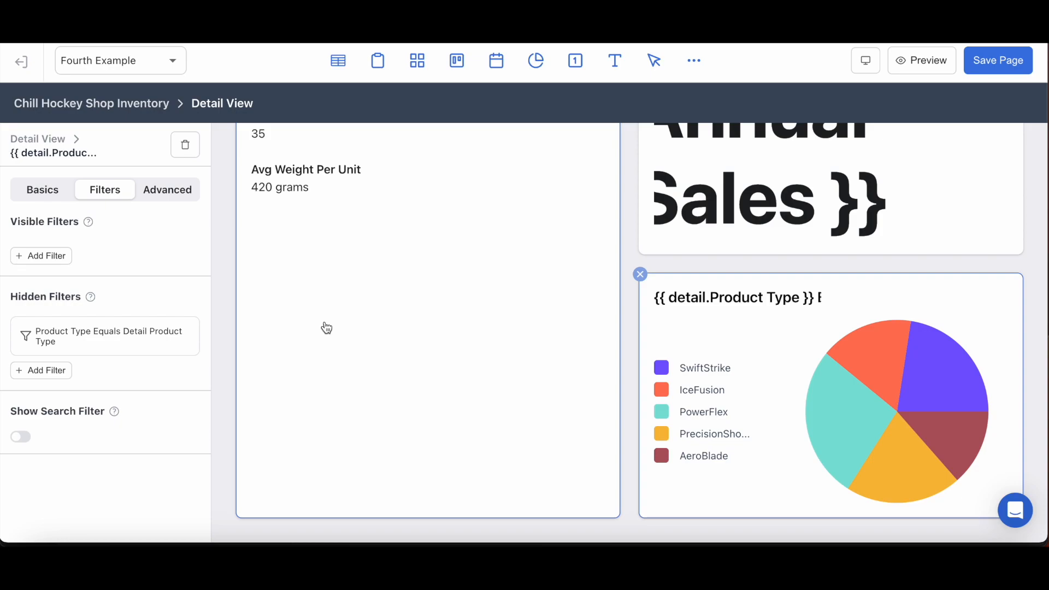
mouse_move(871, 46)
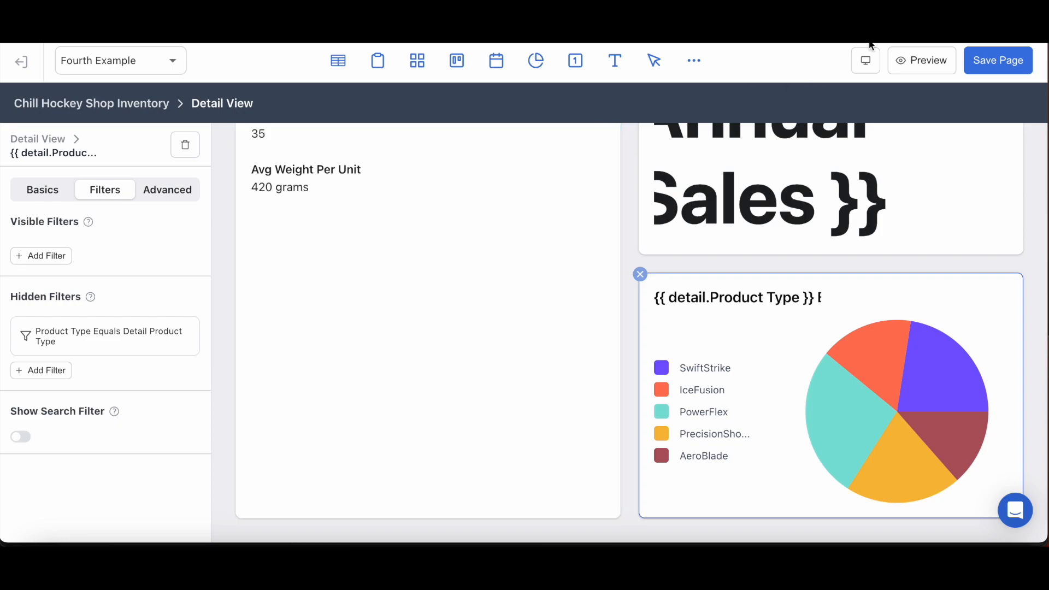
mouse_move(922, 60)
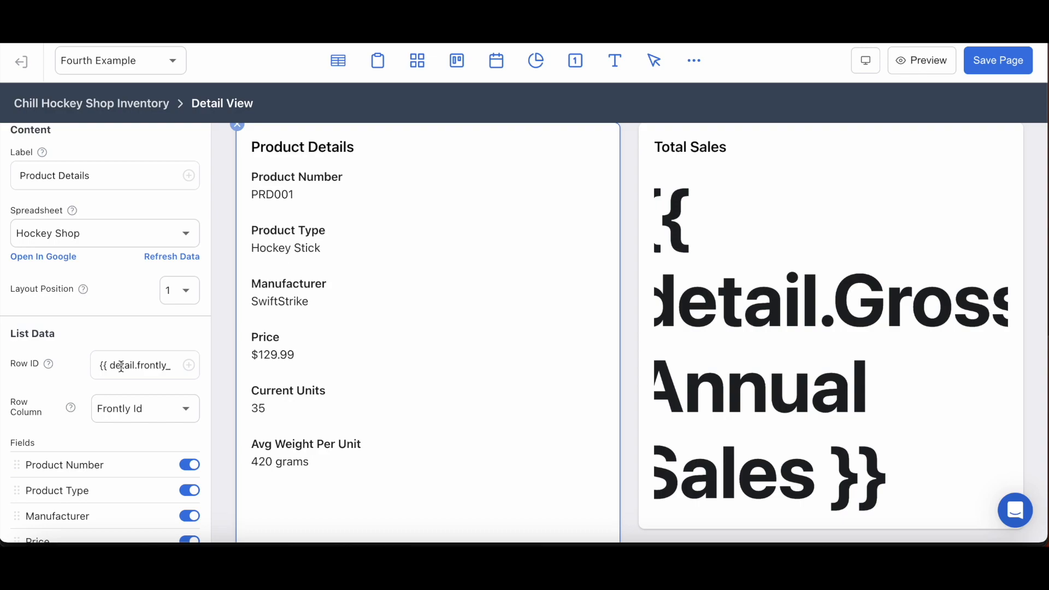
mouse_move(285, 388)
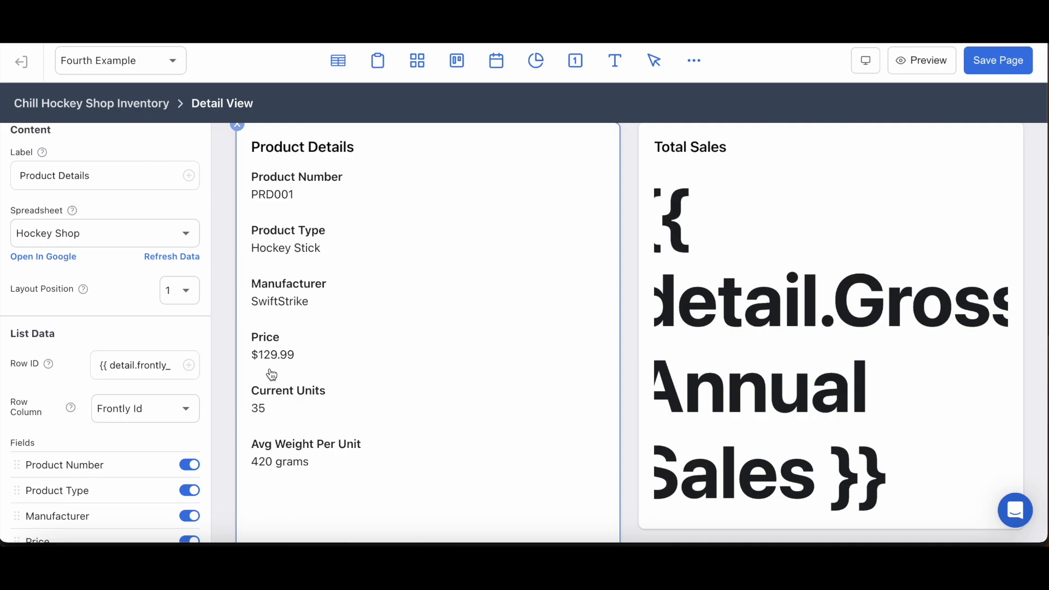
mouse_move(480, 269)
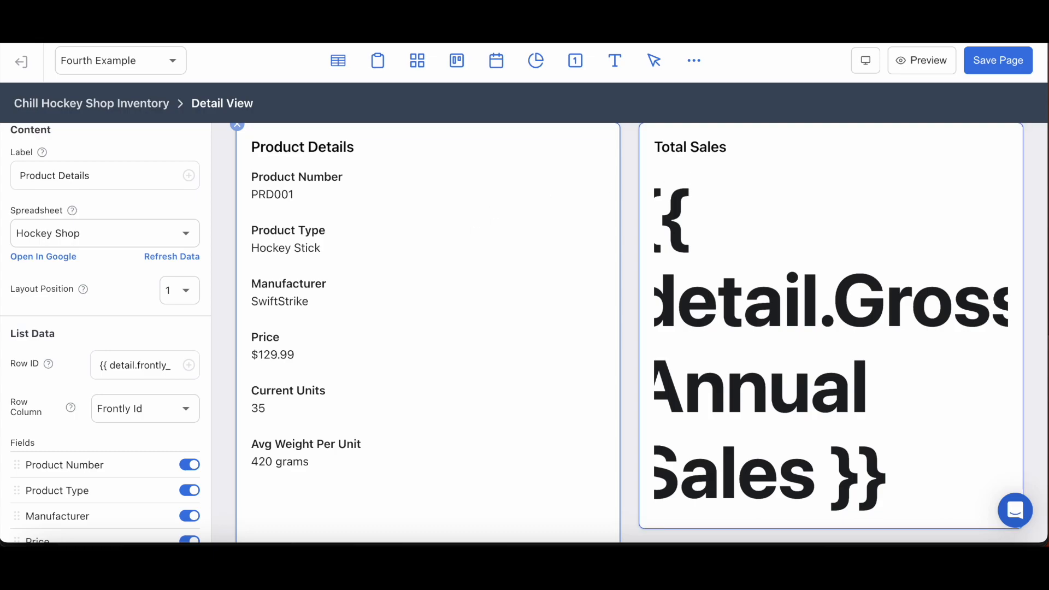
click(920, 60)
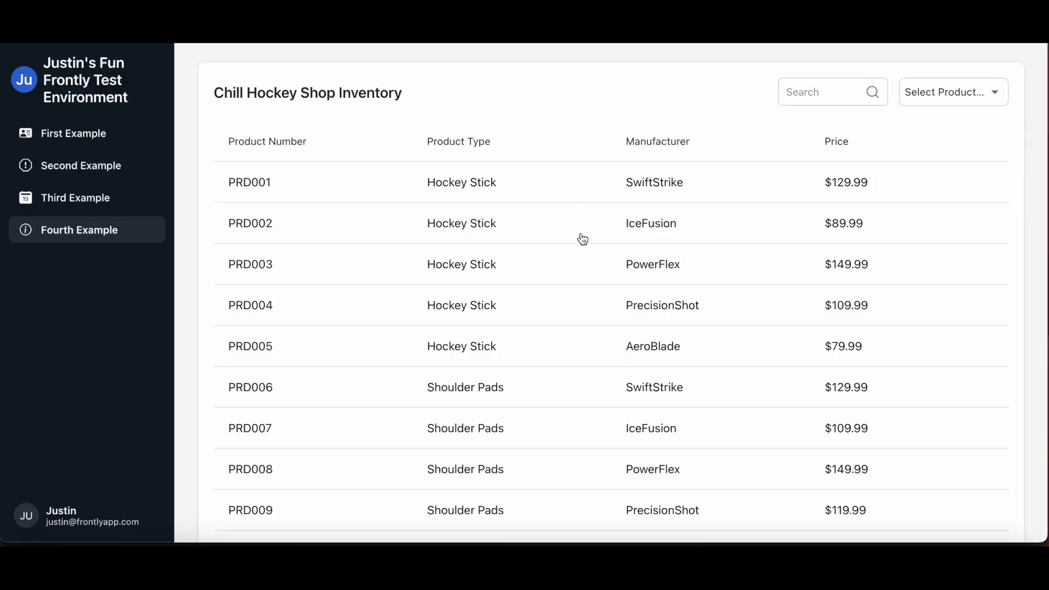
mouse_move(335, 194)
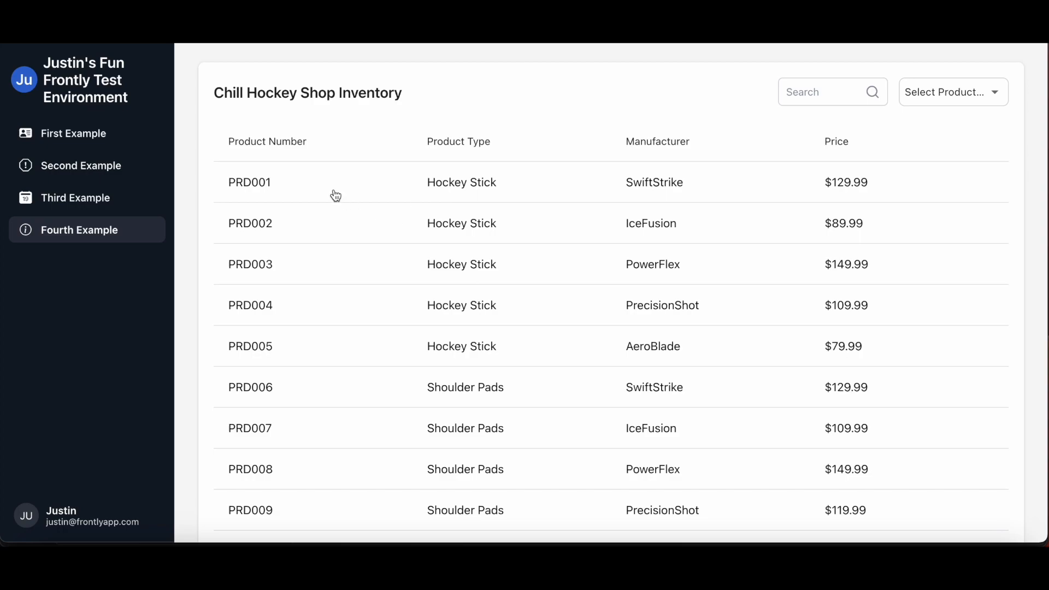
mouse_move(334, 197)
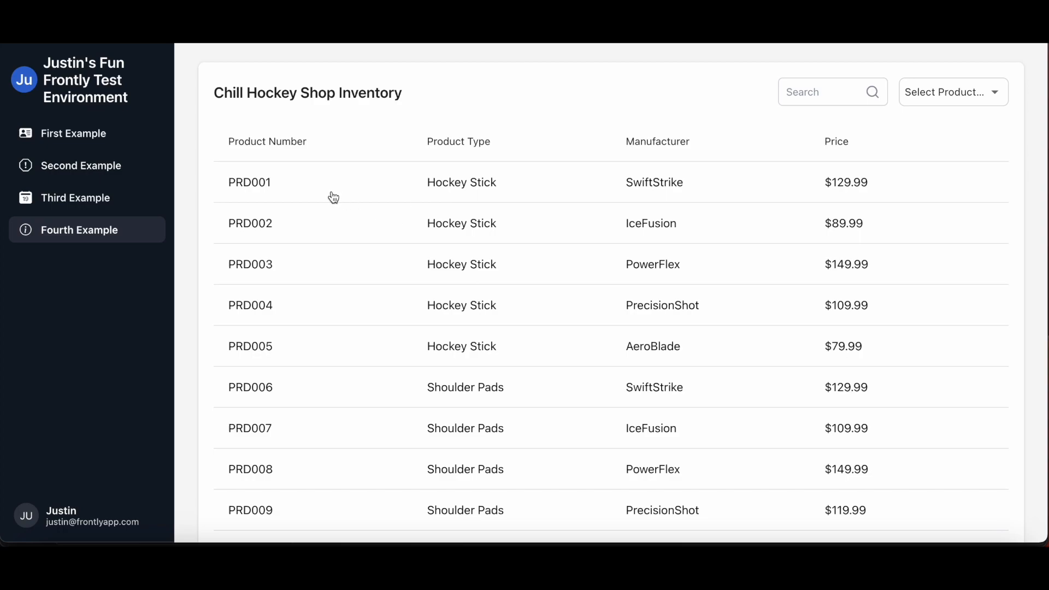
mouse_move(389, 198)
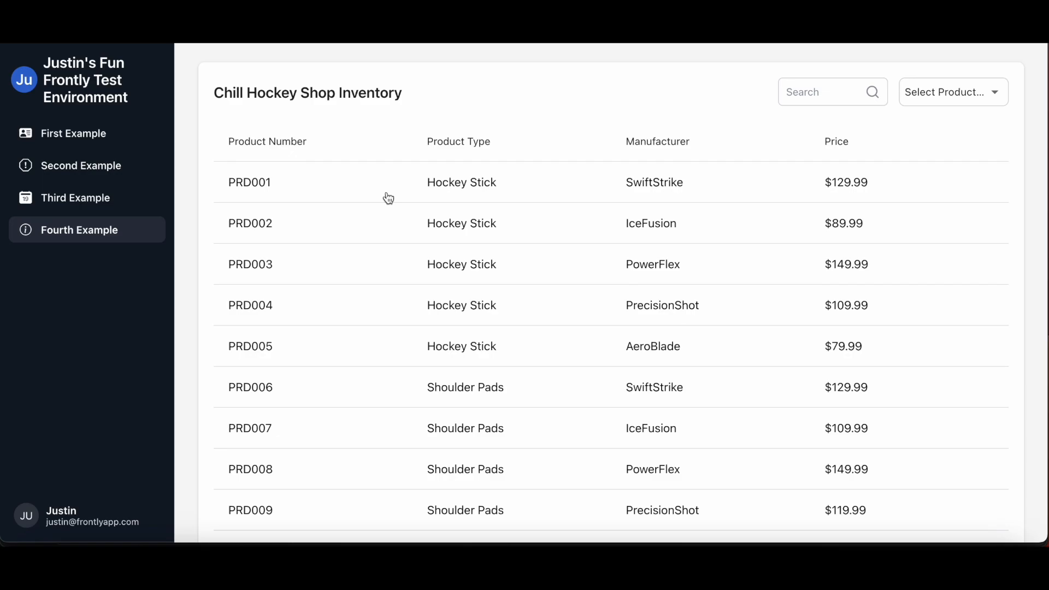
Step: Preview PRD001's detail view, return to the inventory list, then view PRD006 Shoulder Pads
click(249, 182)
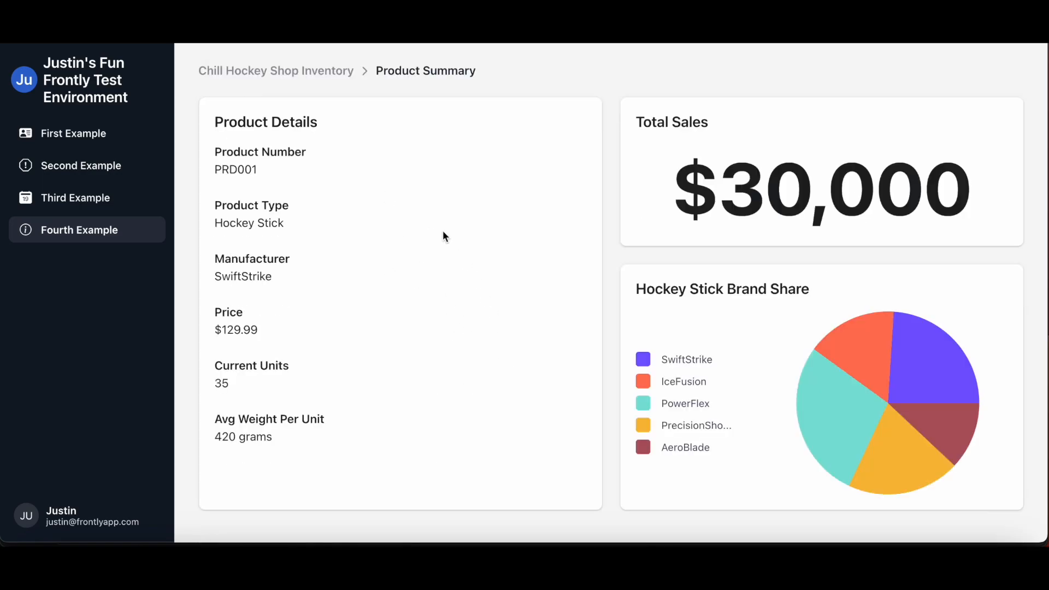
mouse_move(326, 76)
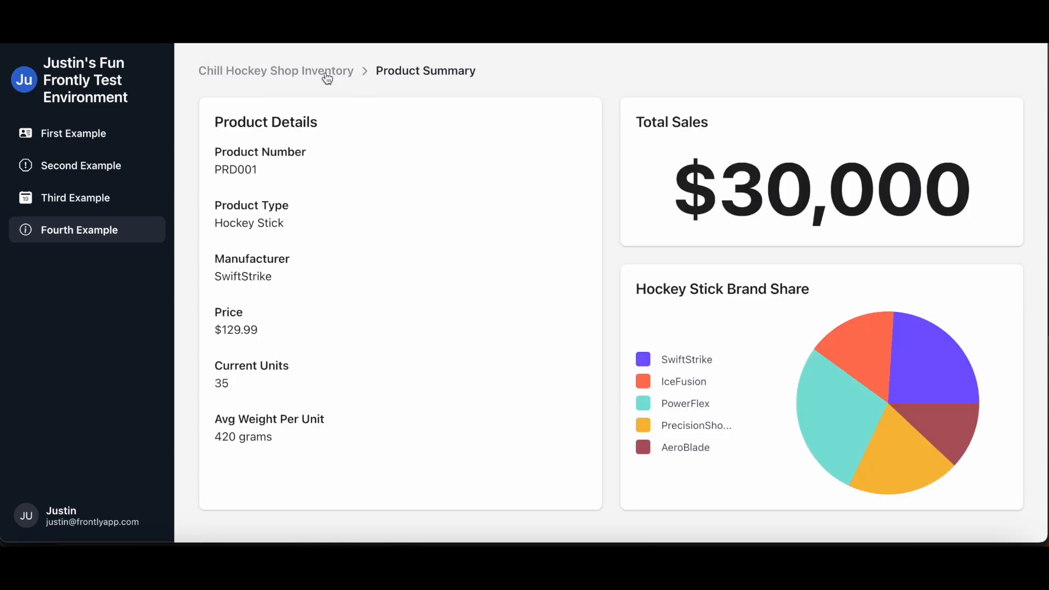
click(276, 71)
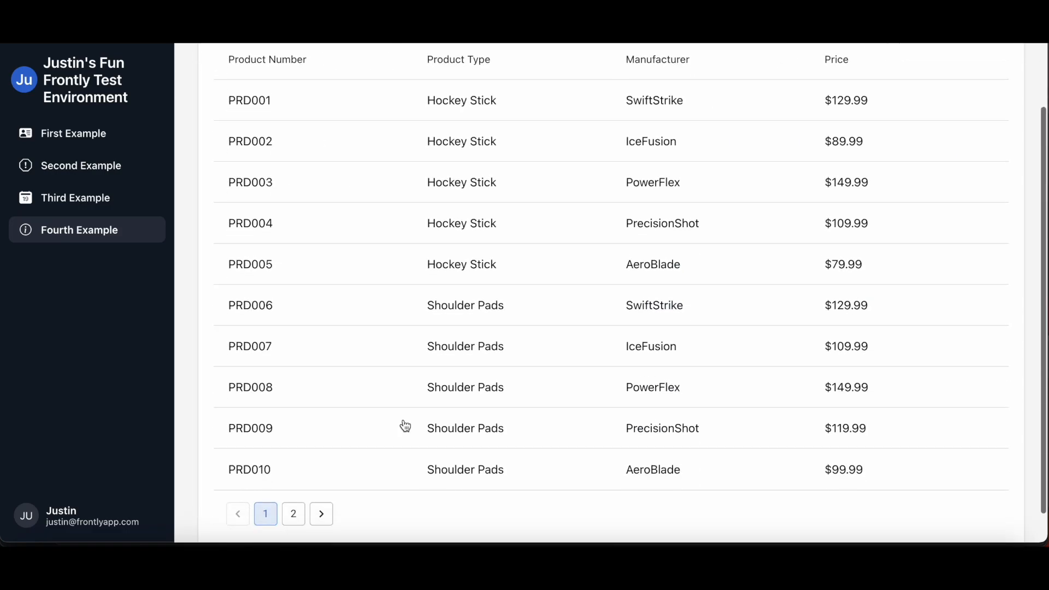
click(249, 101)
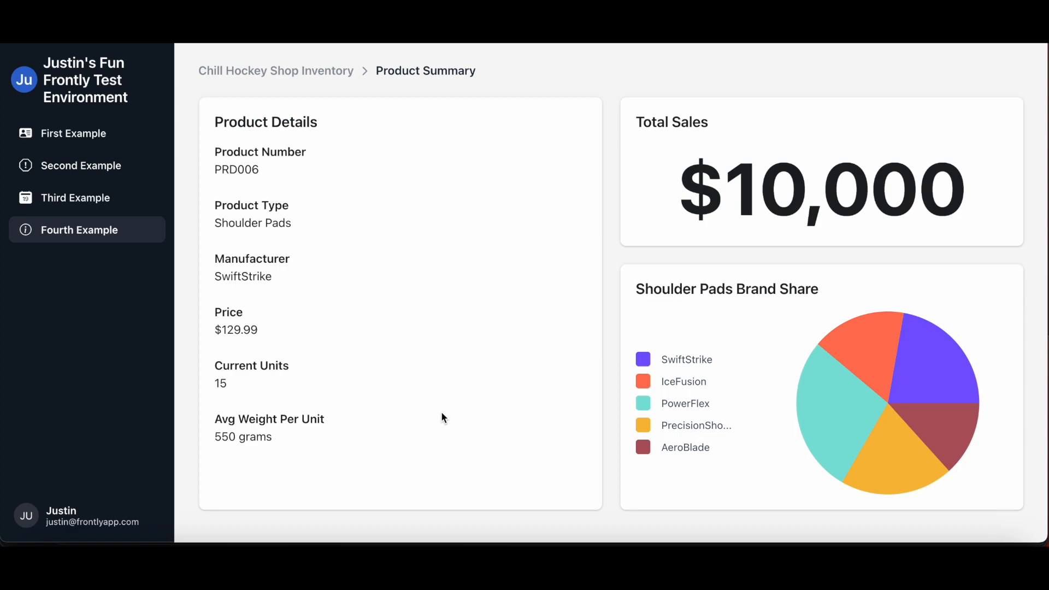
mouse_move(399, 359)
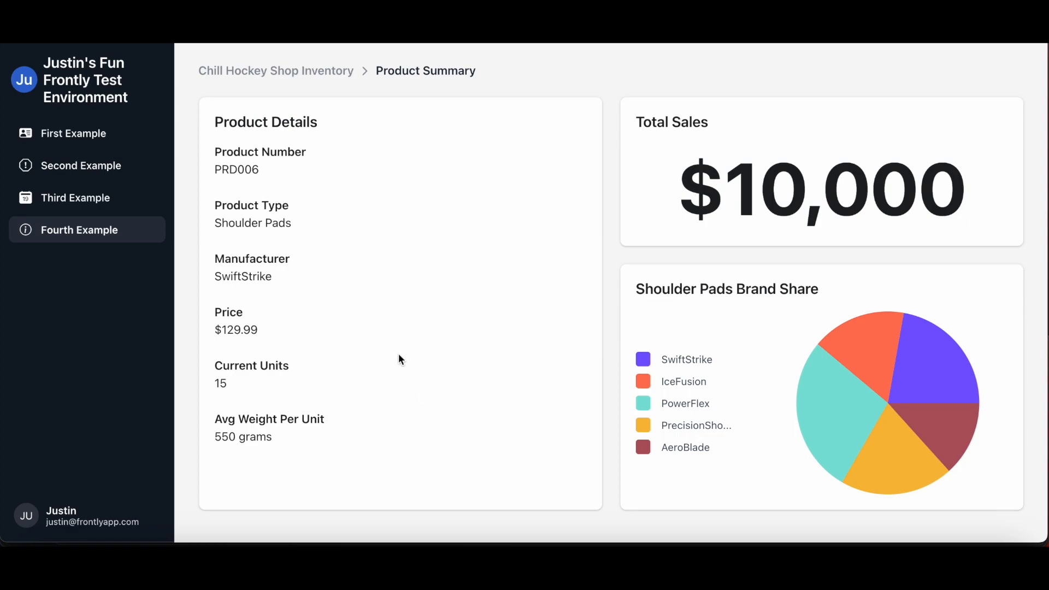
mouse_move(404, 286)
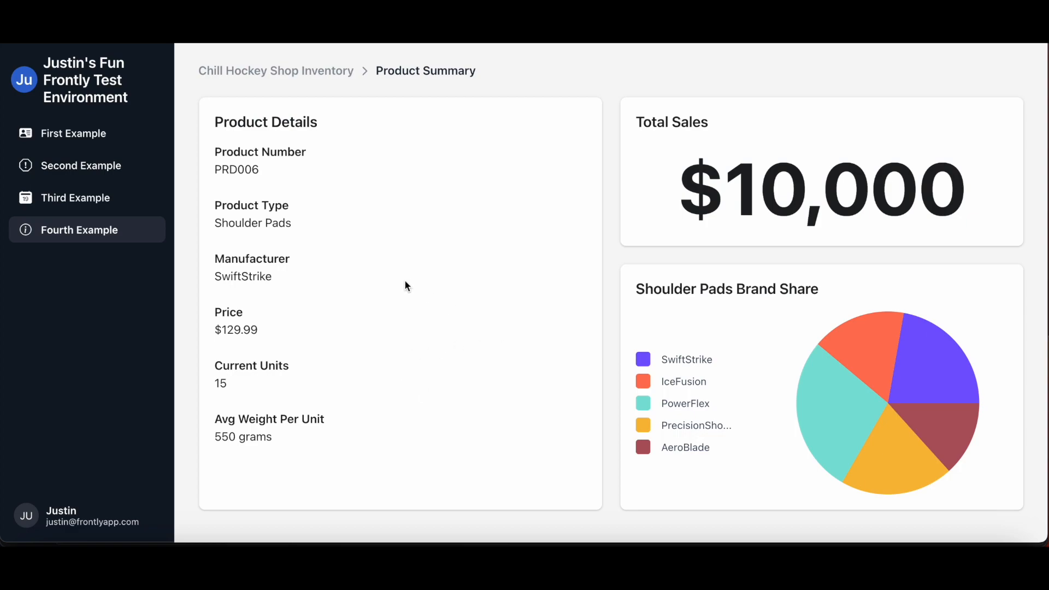
mouse_move(646, 308)
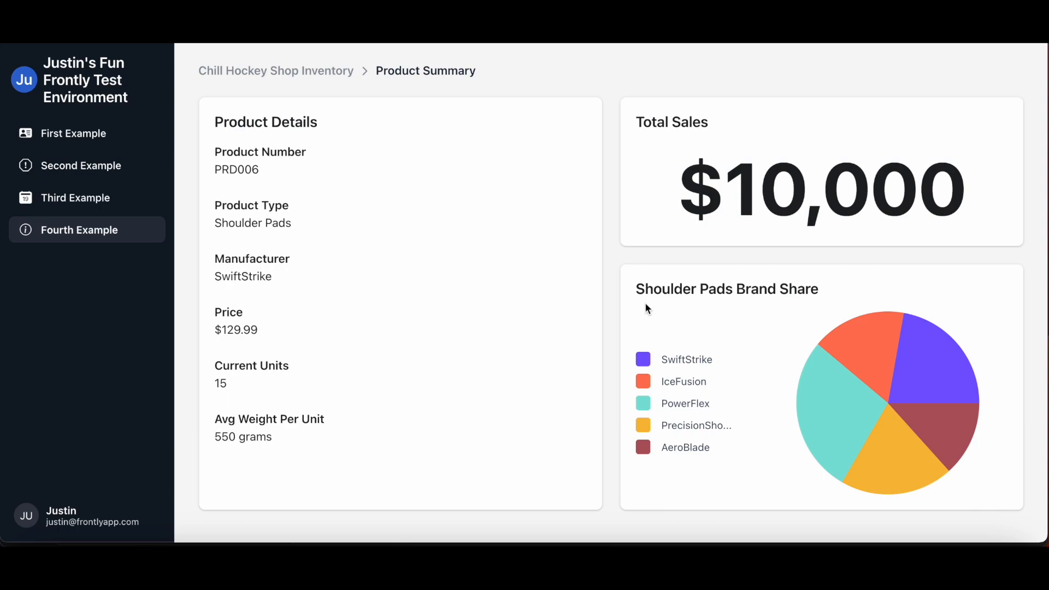
mouse_move(724, 343)
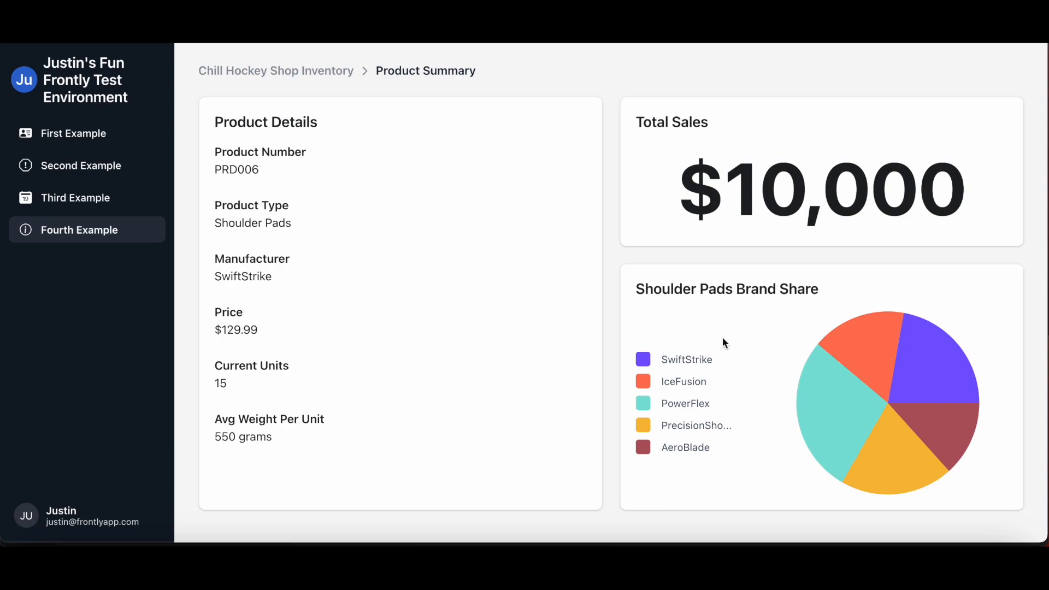
mouse_move(681, 307)
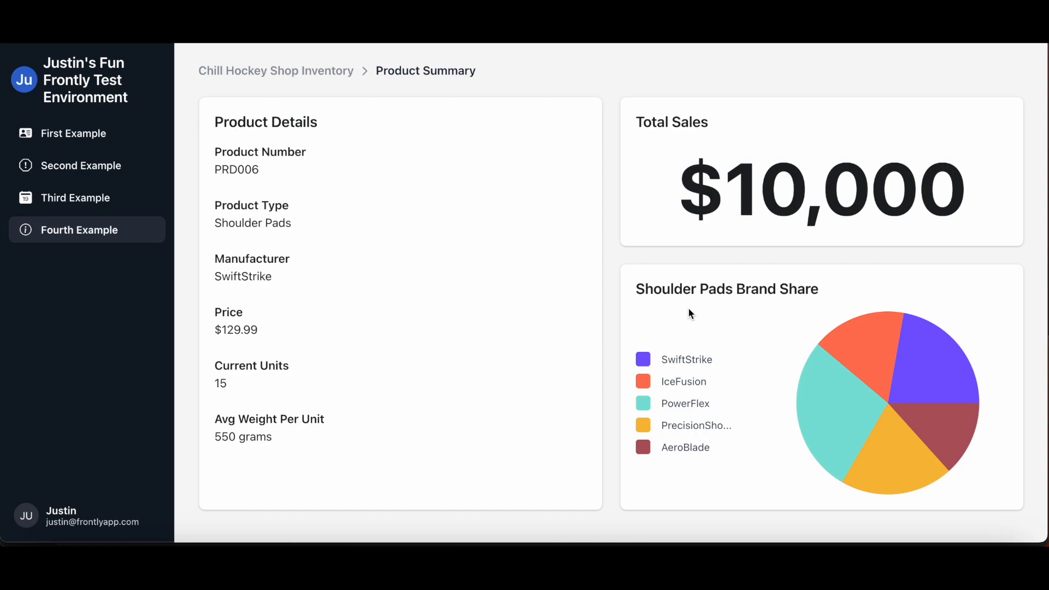
mouse_move(765, 335)
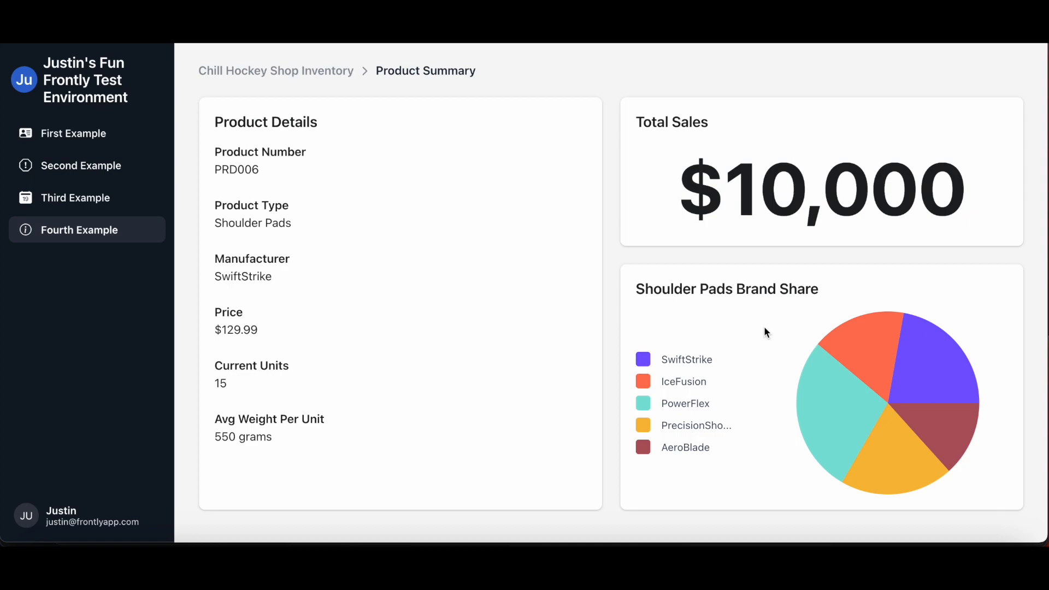
mouse_move(769, 315)
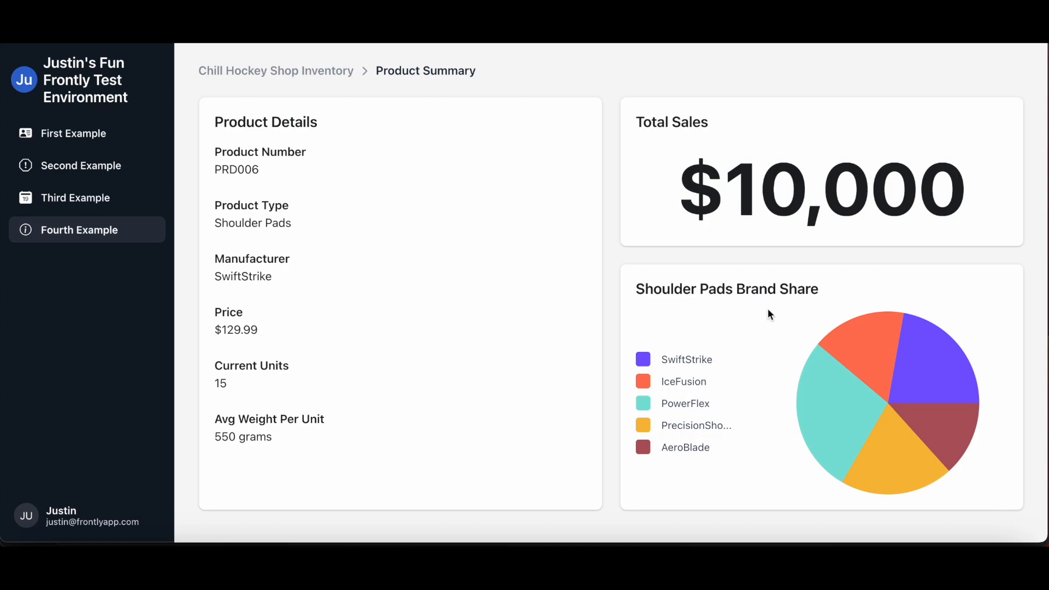